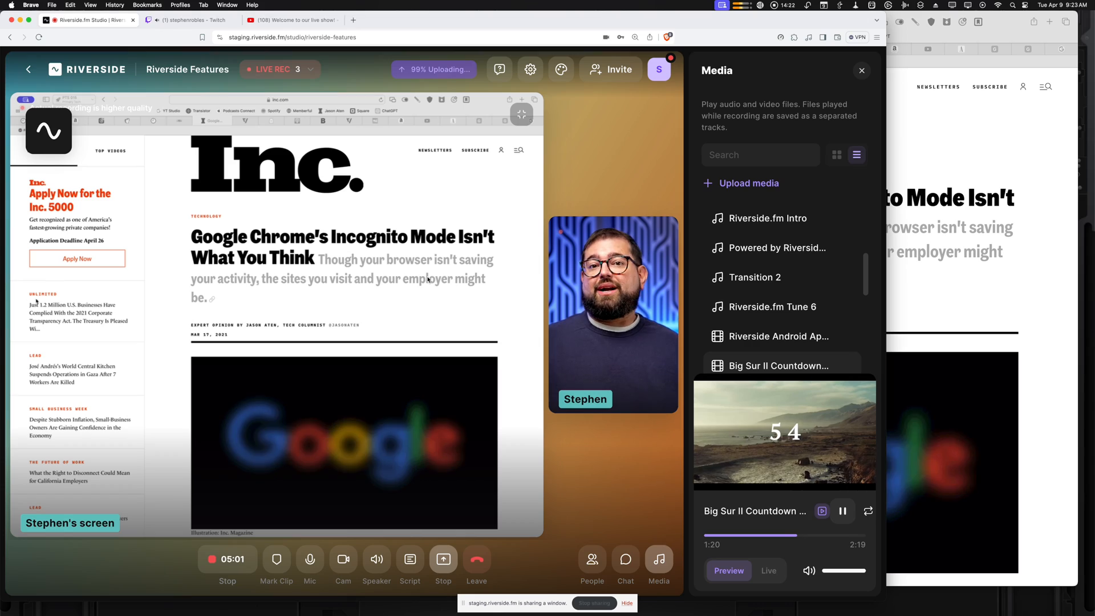
Leave the live studio session and return to the Primary Tech recordings library
{"action": "left_click", "coordinate": [190, 19]}
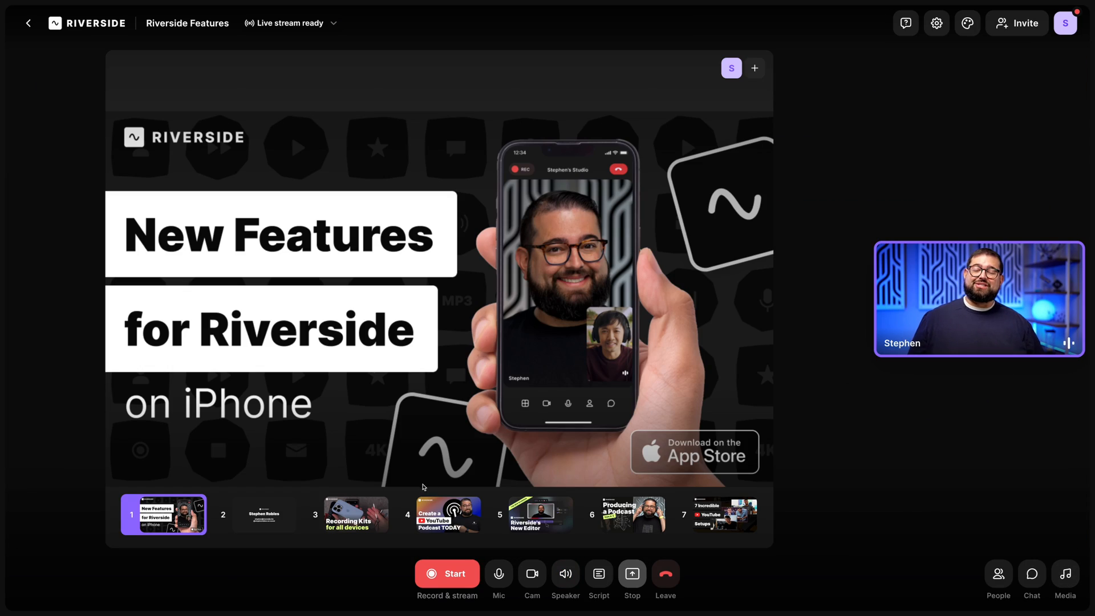
{"action": "left_click", "coordinate": [28, 23]}
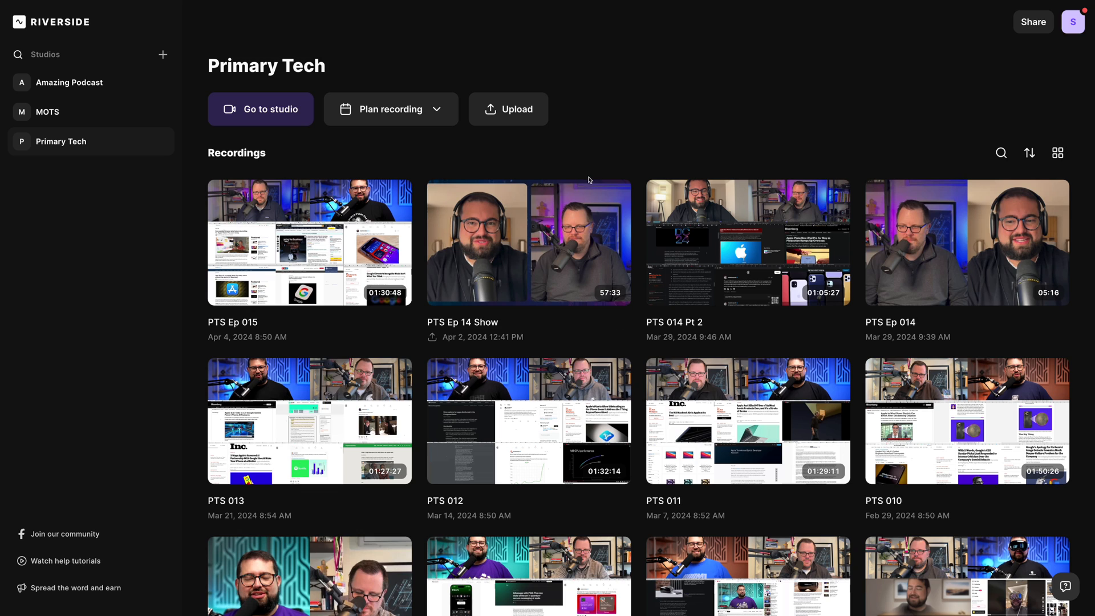
Set the studio's video quality to 1080p, then bring up the branding options
{"action": "left_click", "coordinate": [261, 109]}
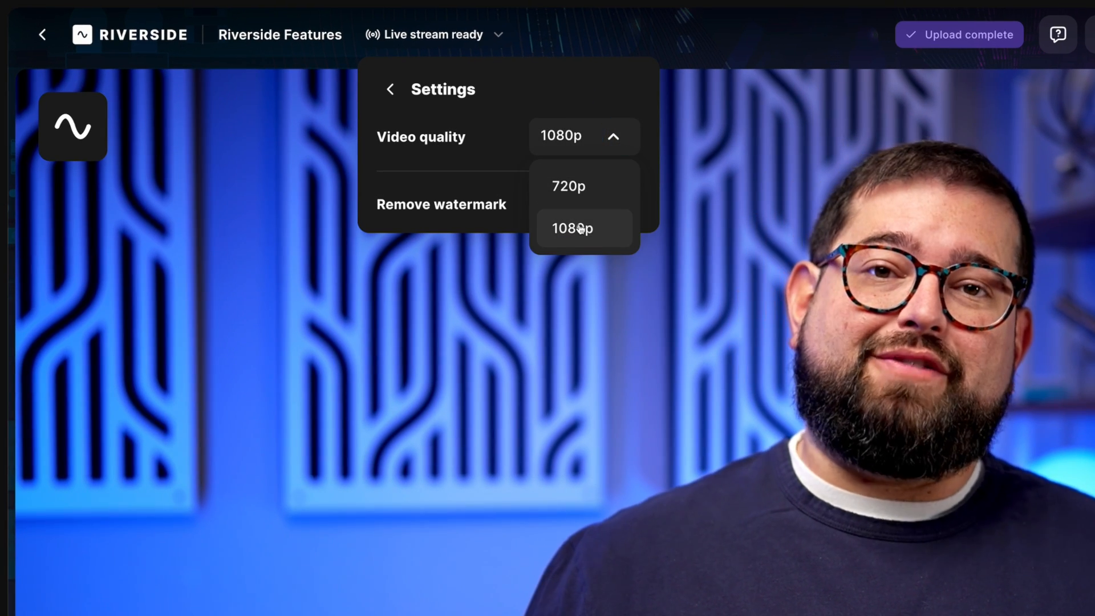
{"action": "left_click", "coordinate": [572, 228]}
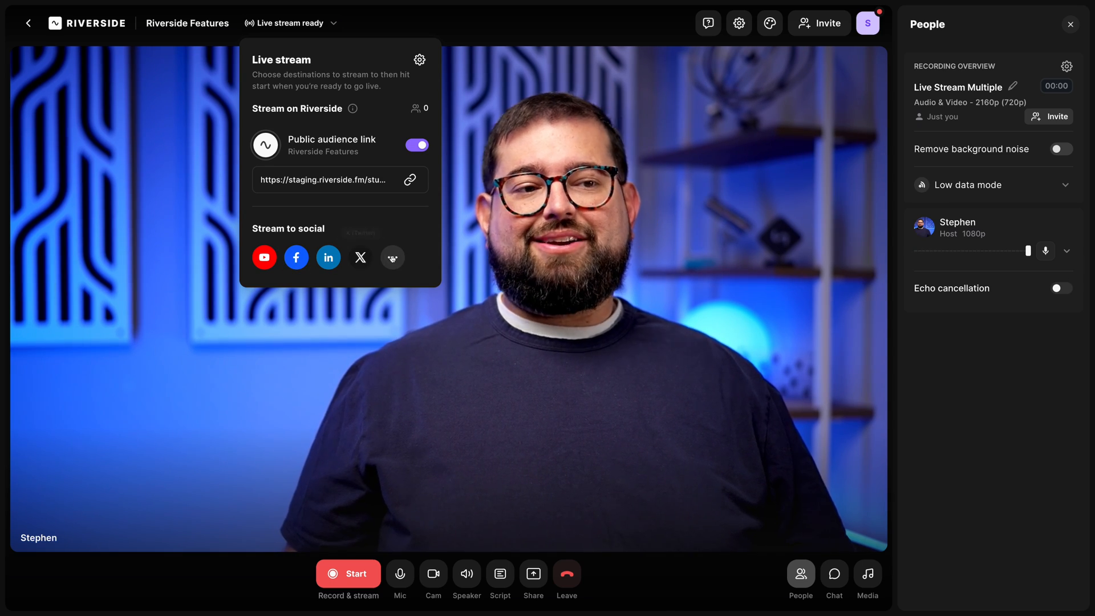
{"action": "left_click", "coordinate": [393, 257]}
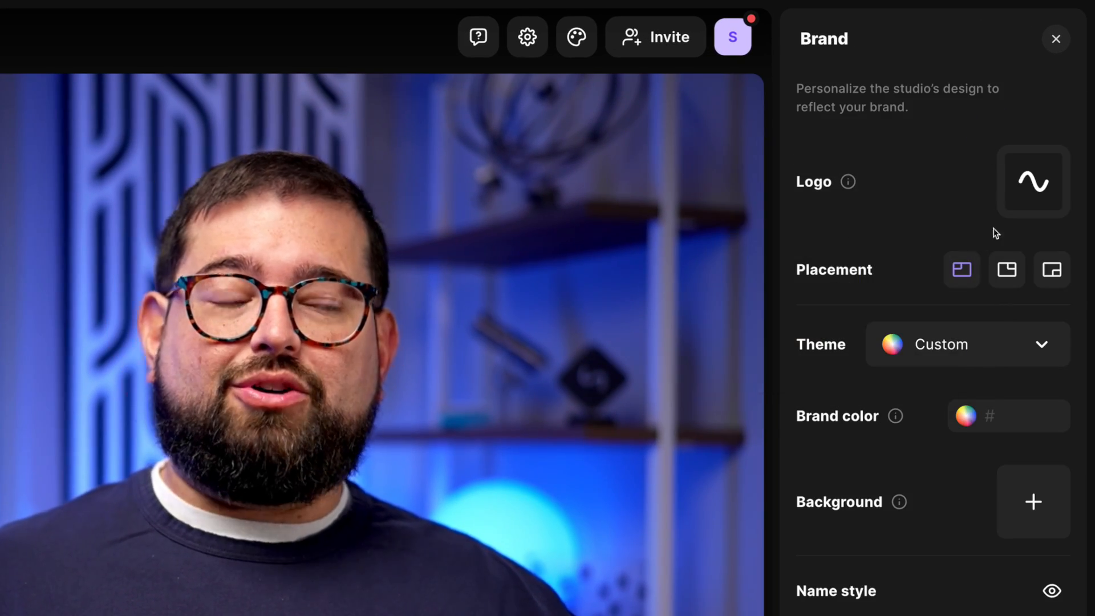
Add the circuit-board image as the studio background and choose a preset colour theme
{"action": "left_click", "coordinate": [1033, 501]}
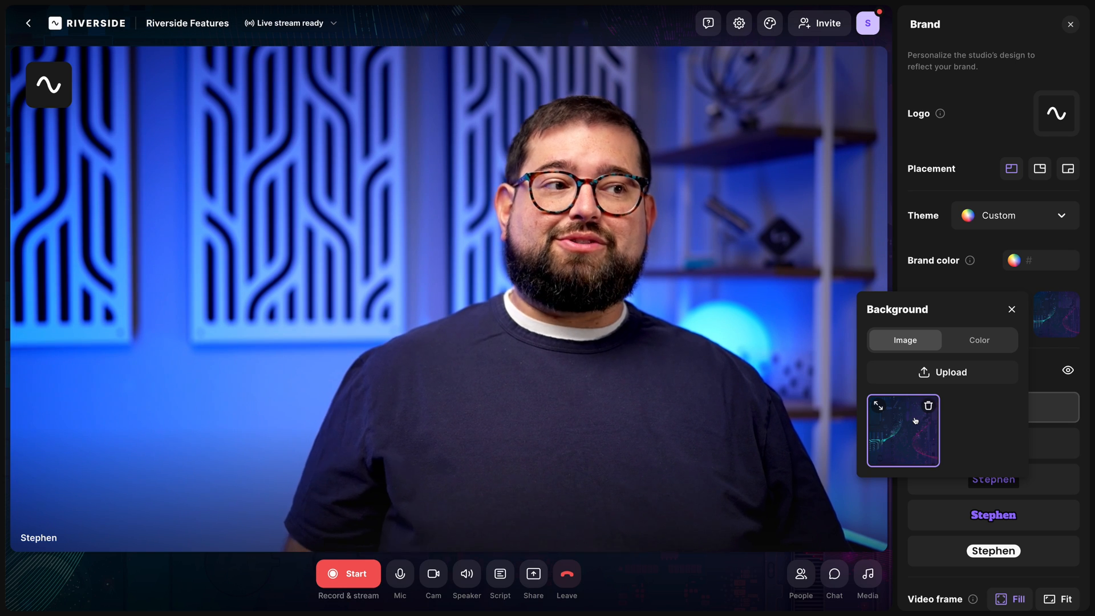
{"action": "left_click", "coordinate": [1010, 309]}
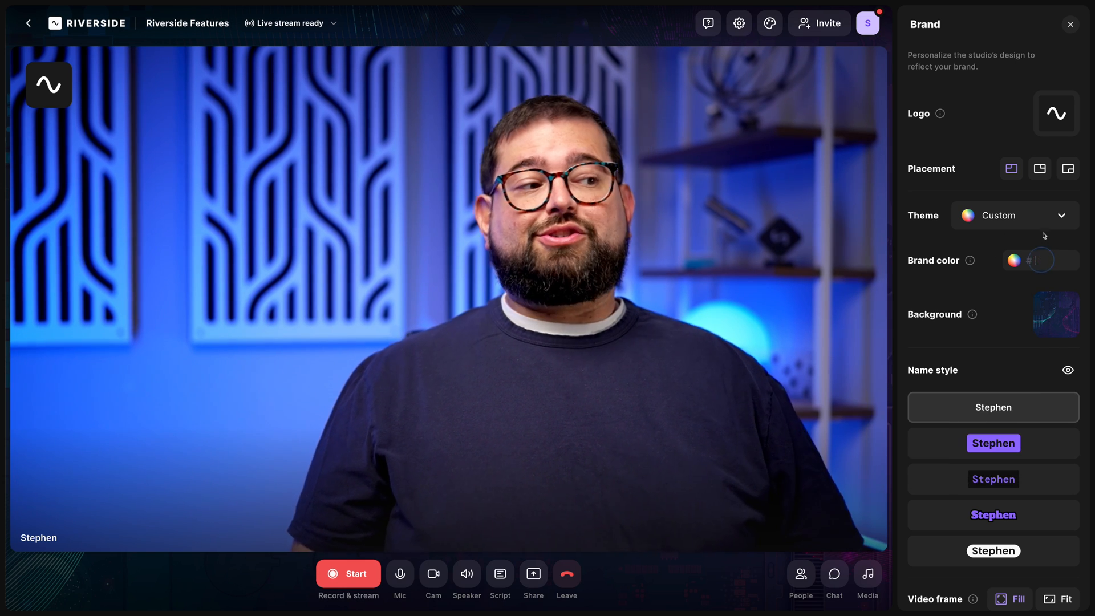
{"action": "left_click", "coordinate": [1013, 215]}
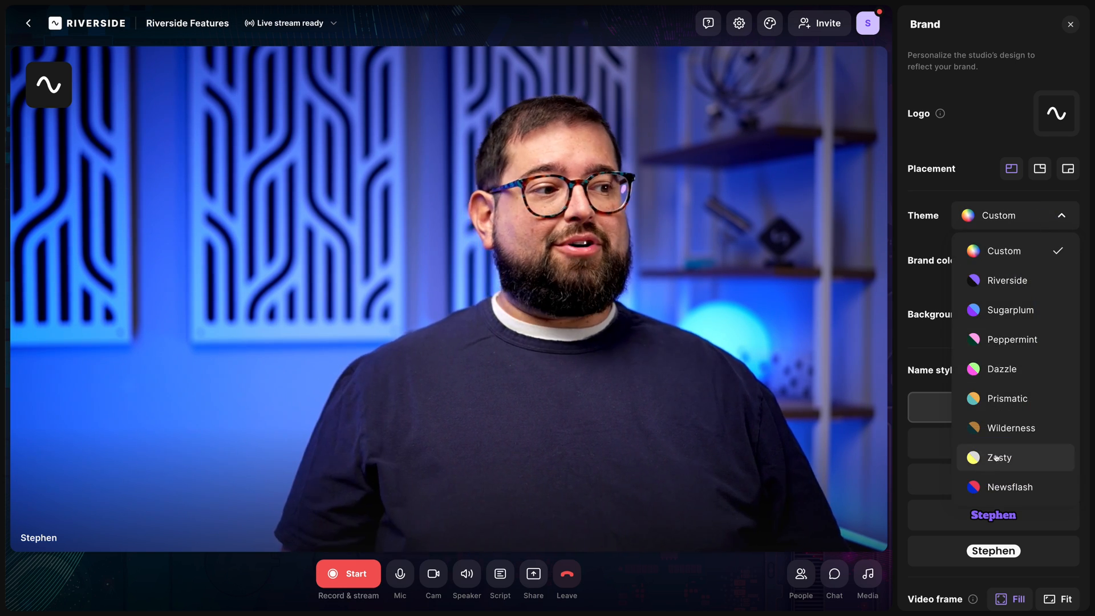
{"action": "left_click", "coordinate": [1007, 398]}
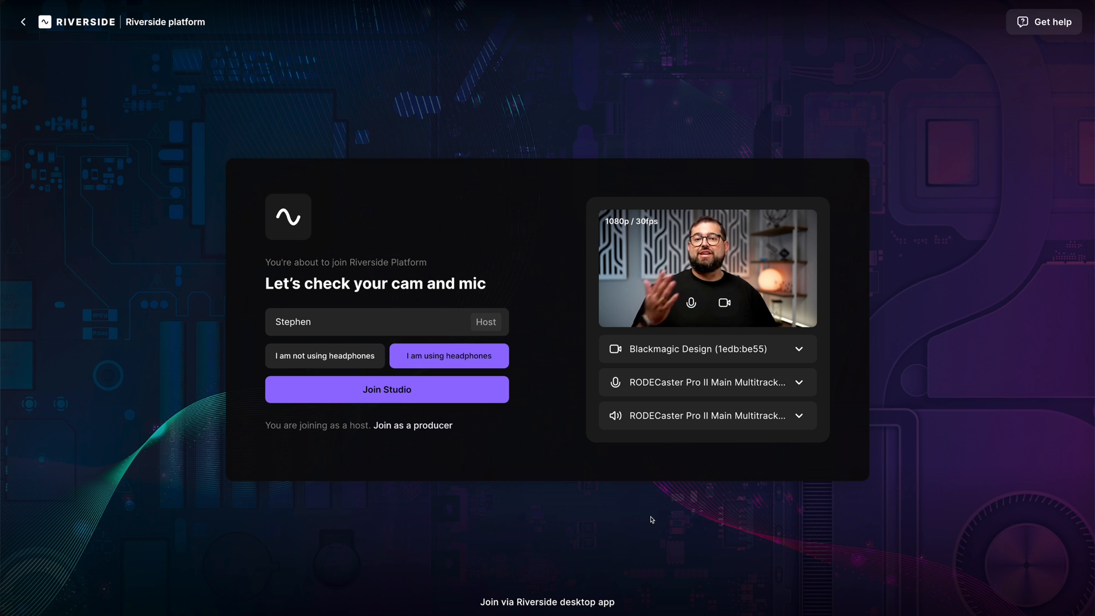
Enter the studio and connect the Stephen Samuel YouTube account as a stream destination
{"action": "left_click", "coordinate": [386, 389]}
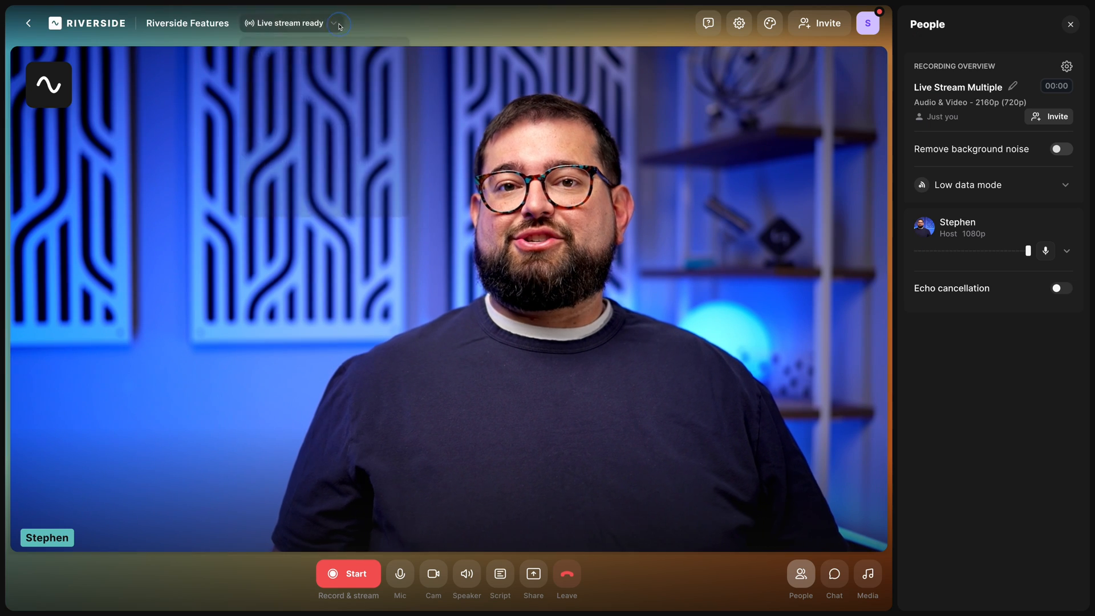
{"action": "left_click", "coordinate": [338, 22]}
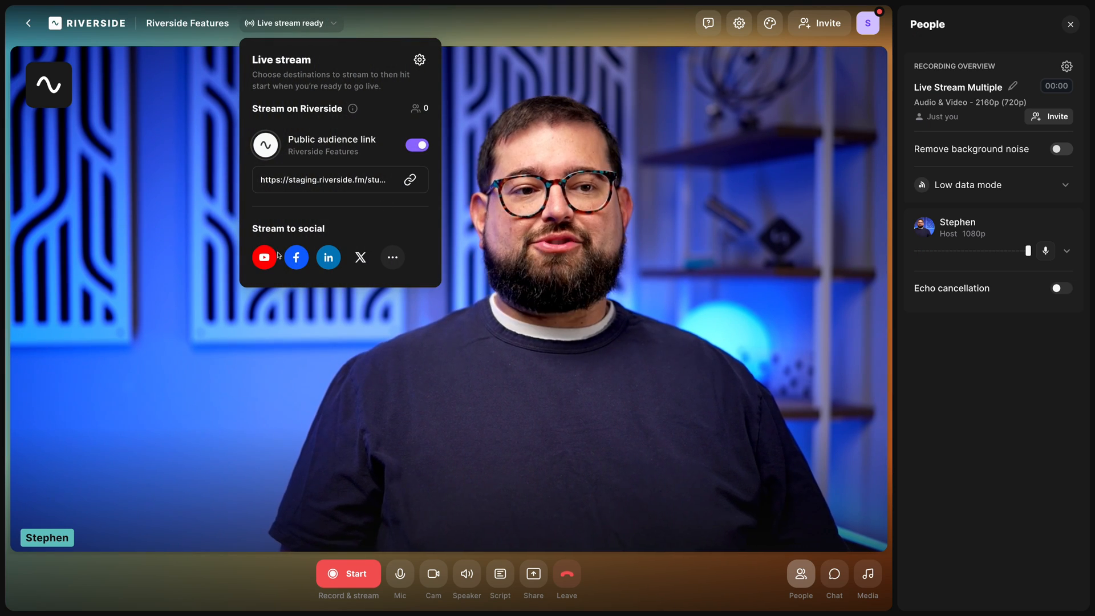
{"action": "left_click", "coordinate": [264, 257]}
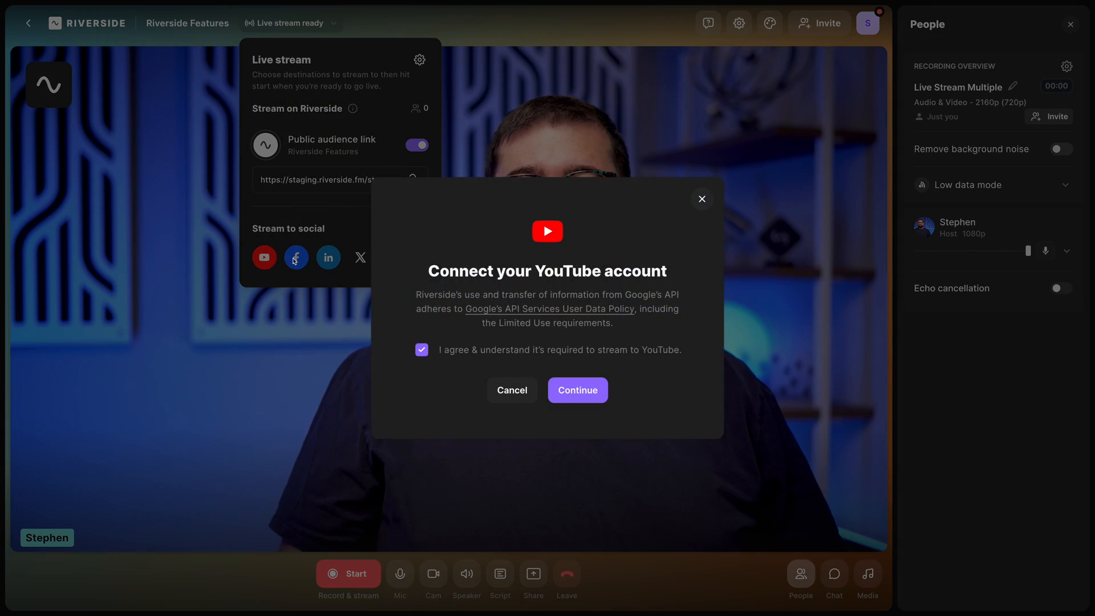
{"action": "left_click", "coordinate": [576, 389]}
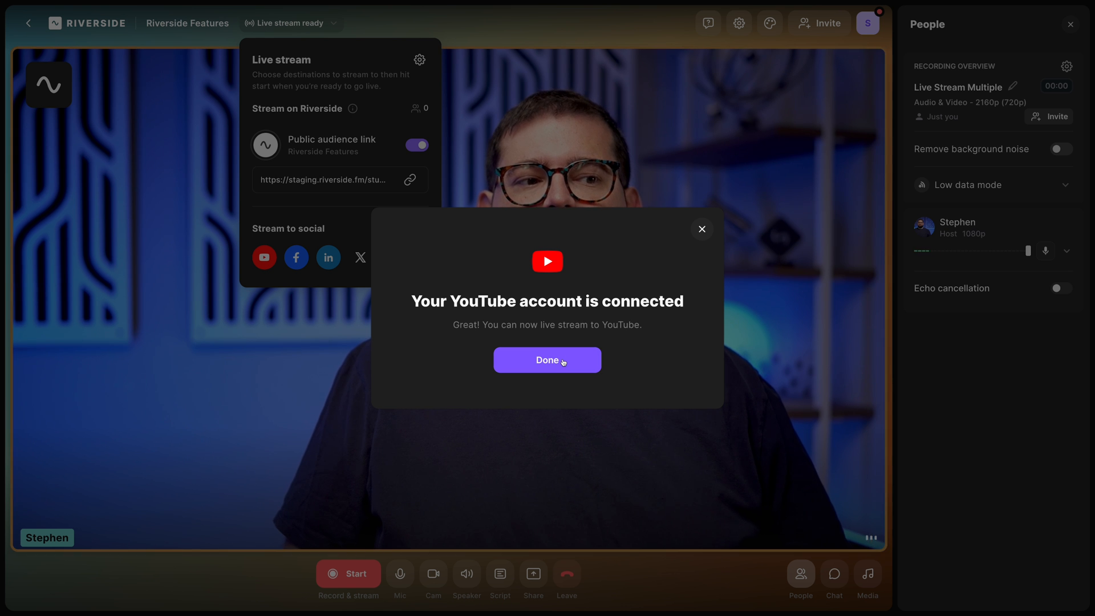
{"action": "left_click", "coordinate": [547, 360]}
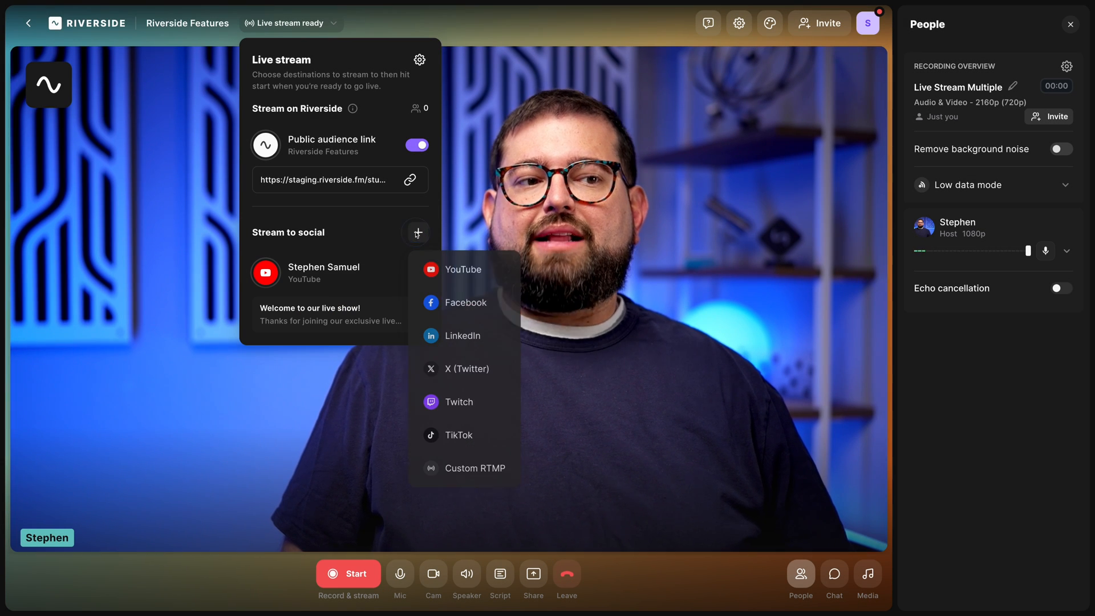
Add the Stephenrobles Twitch channel as a destination and start connecting a Facebook account
{"action": "left_click", "coordinate": [460, 402]}
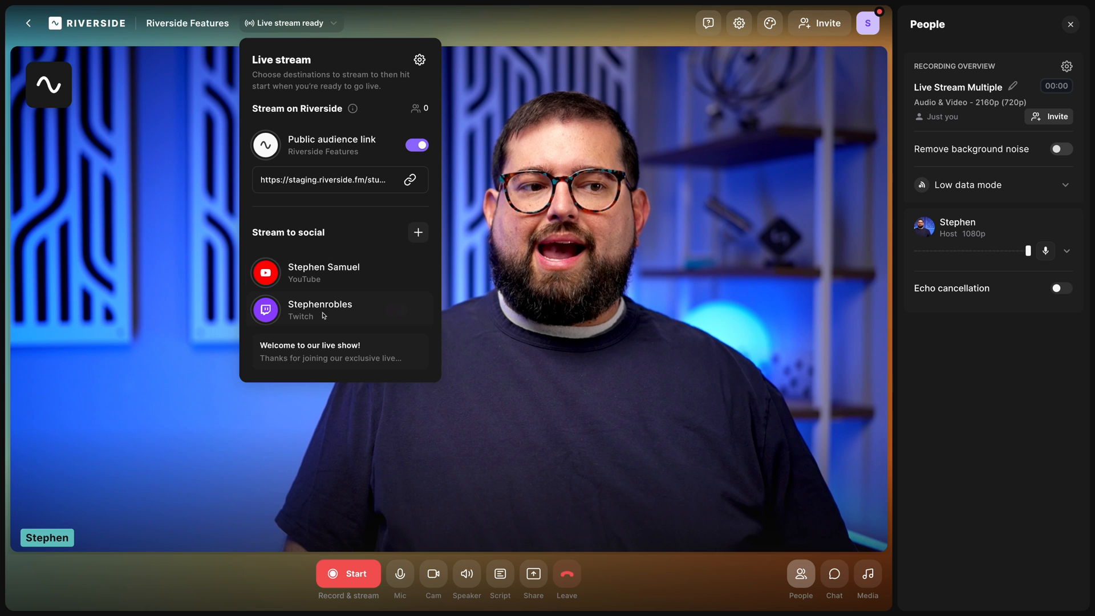
{"action": "left_click", "coordinate": [418, 233]}
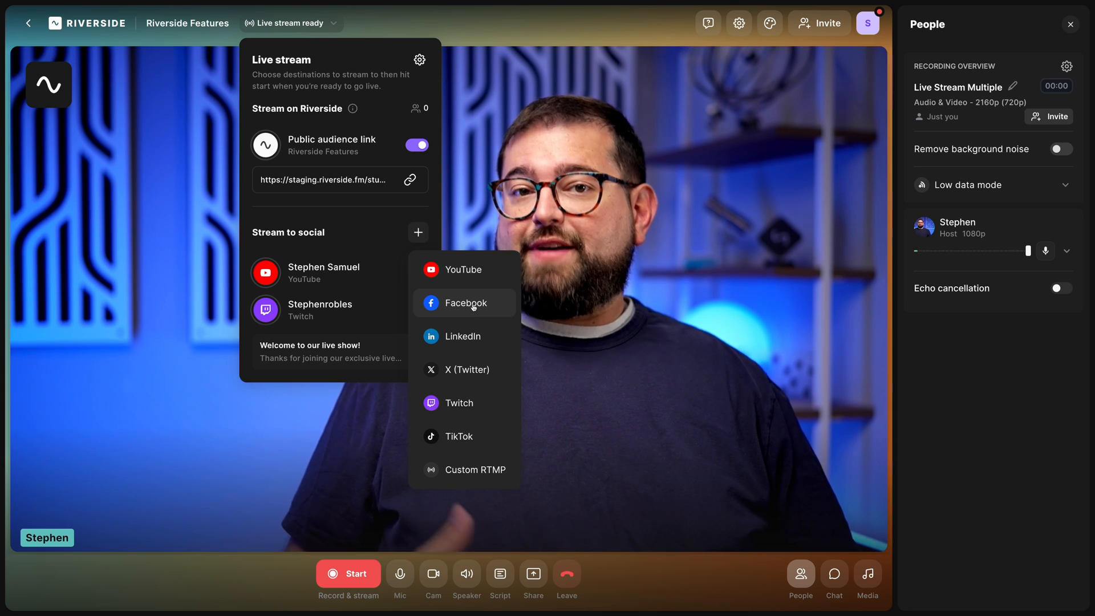
{"action": "left_click", "coordinate": [461, 303]}
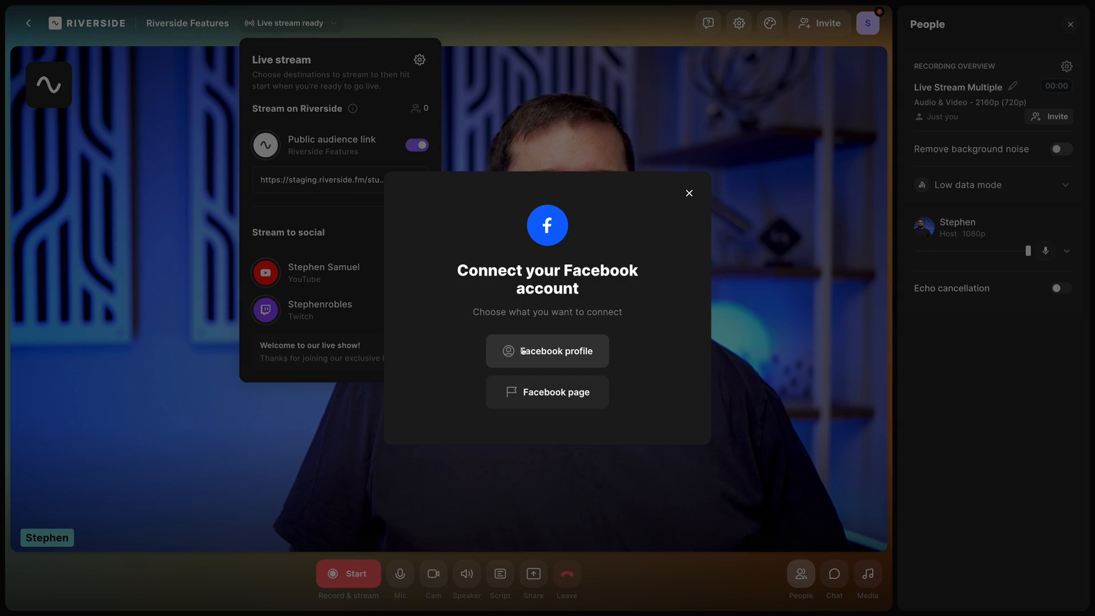
{"action": "mouse_move", "coordinate": [547, 391]}
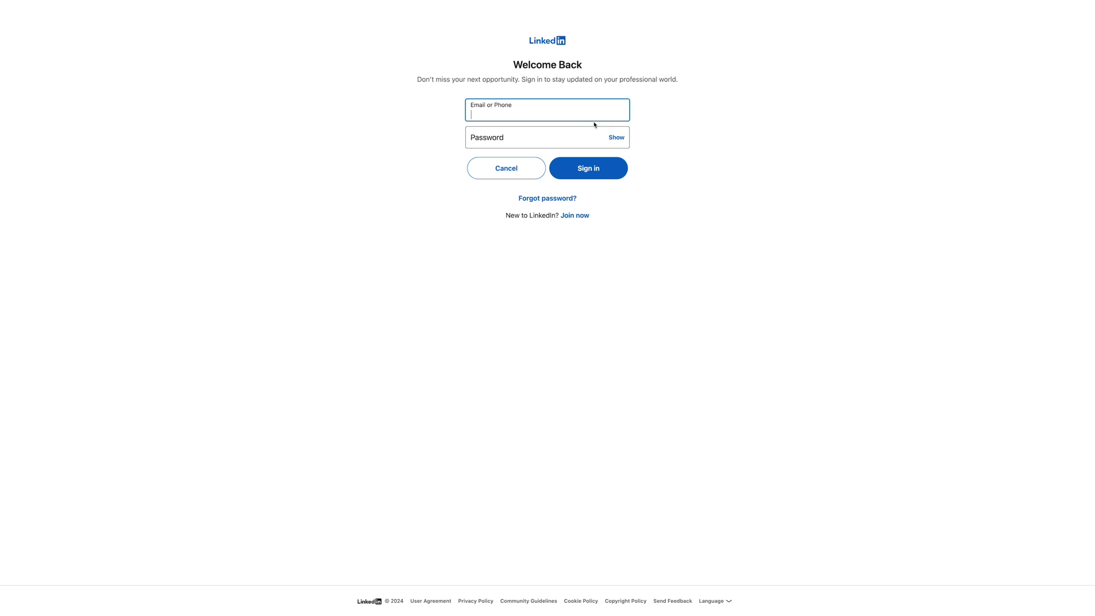
Sign in to LinkedIn, allow Riverside.fm access, and confirm the connected LinkedIn profile
{"action": "left_click", "coordinate": [587, 168]}
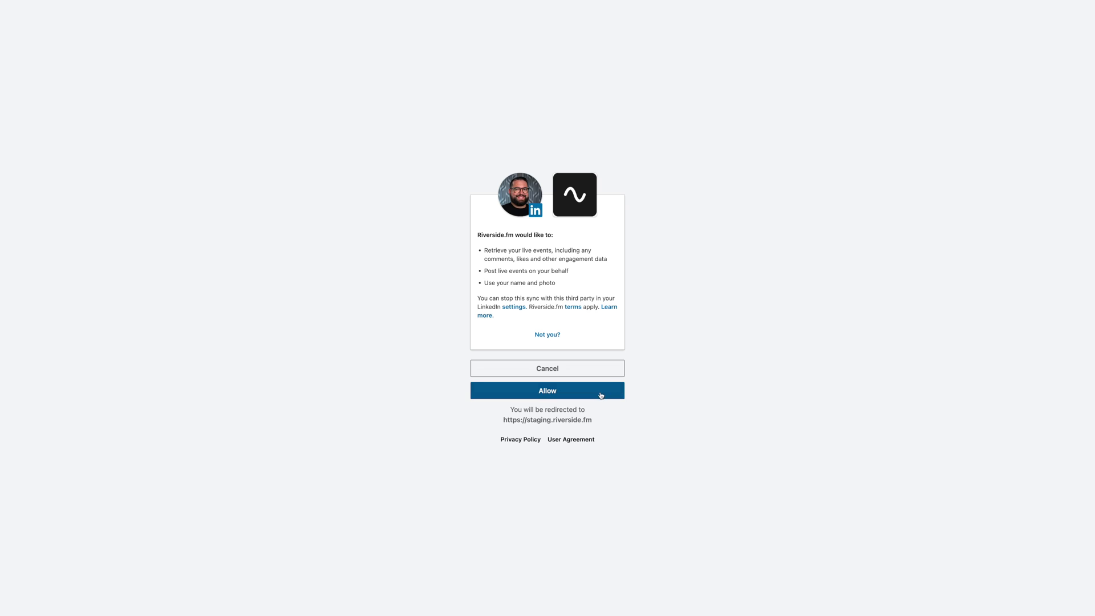
{"action": "left_click", "coordinate": [547, 390]}
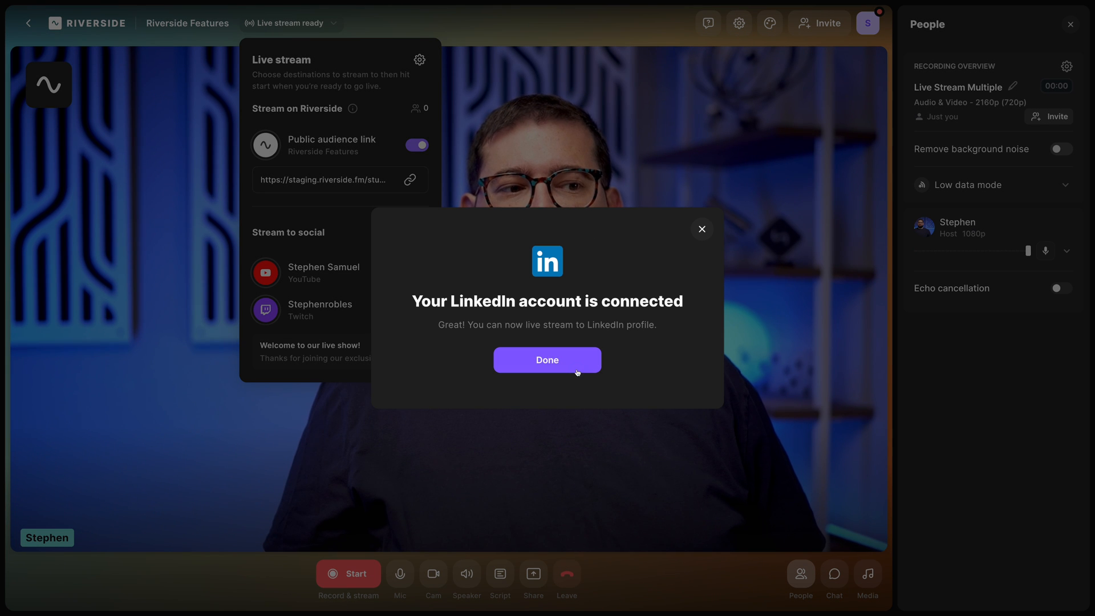
{"action": "left_click", "coordinate": [547, 360]}
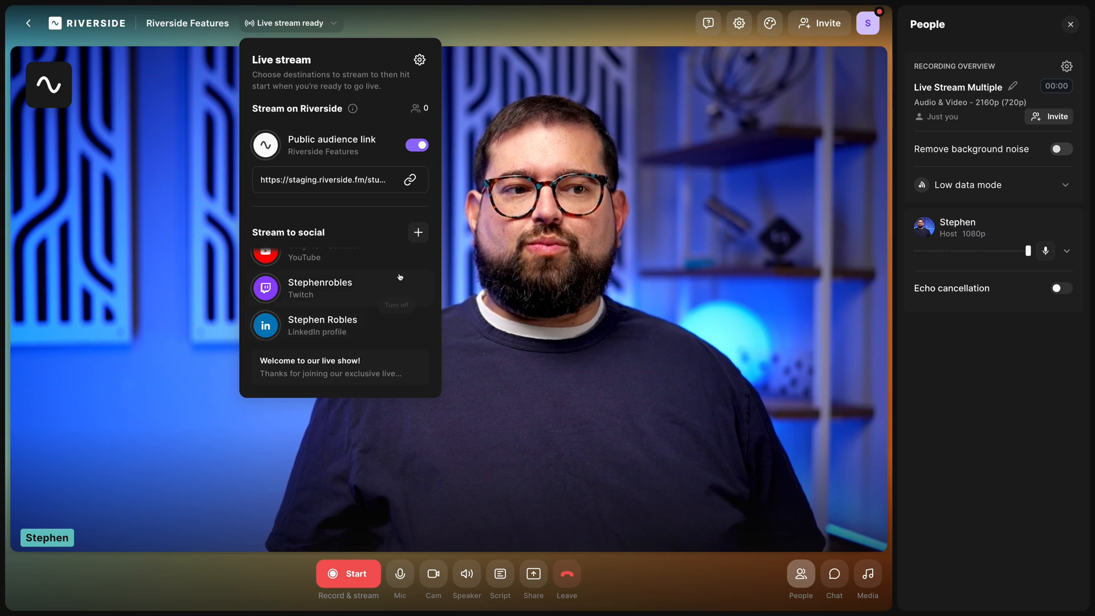
{"action": "left_click", "coordinate": [418, 232]}
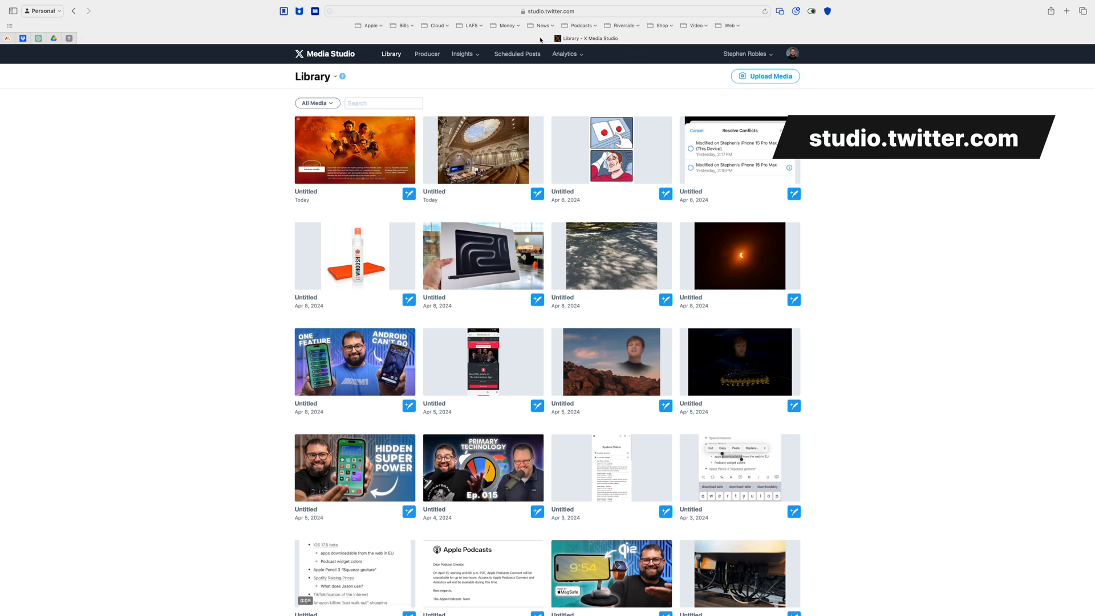
Create an RTMP source named 'Riverside' in US East (N. Virginia) and reveal its stream key
{"action": "left_click", "coordinate": [426, 54]}
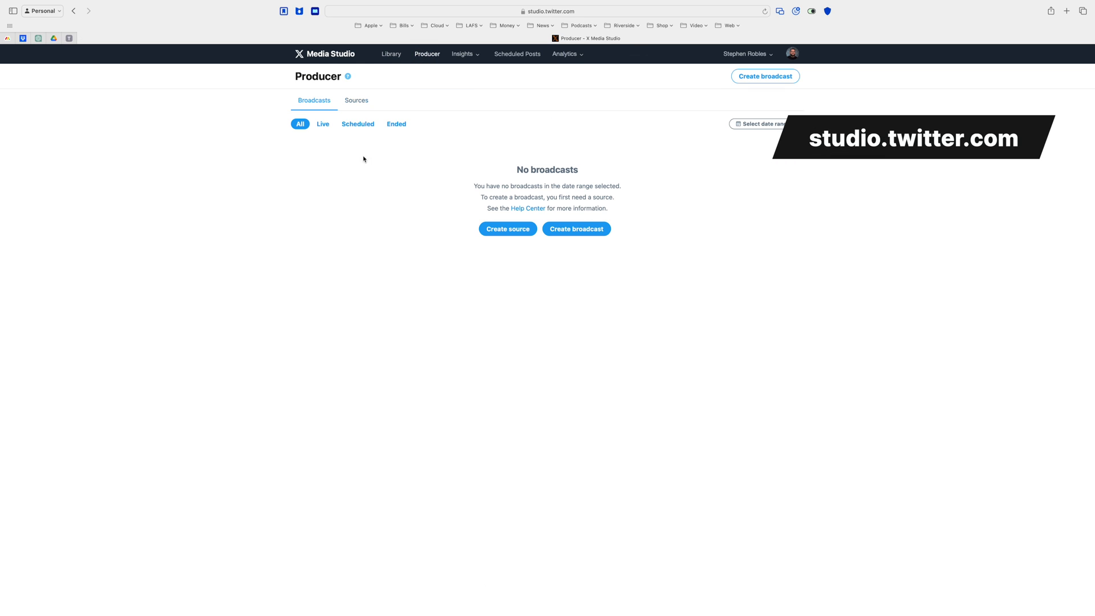
{"action": "left_click", "coordinate": [507, 228]}
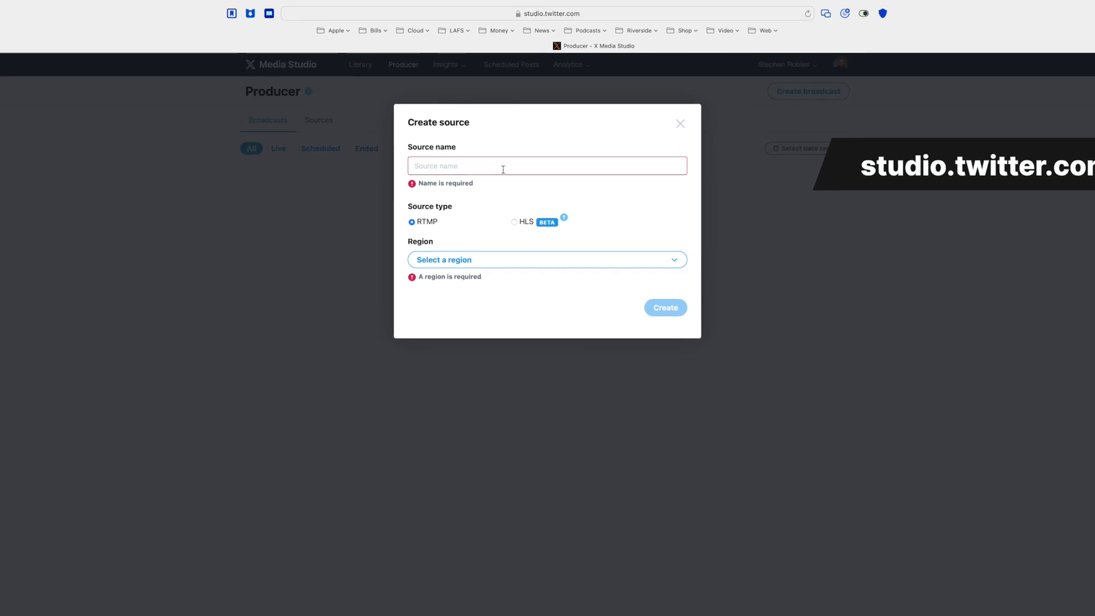
{"action": "type", "text": "Riverside"}
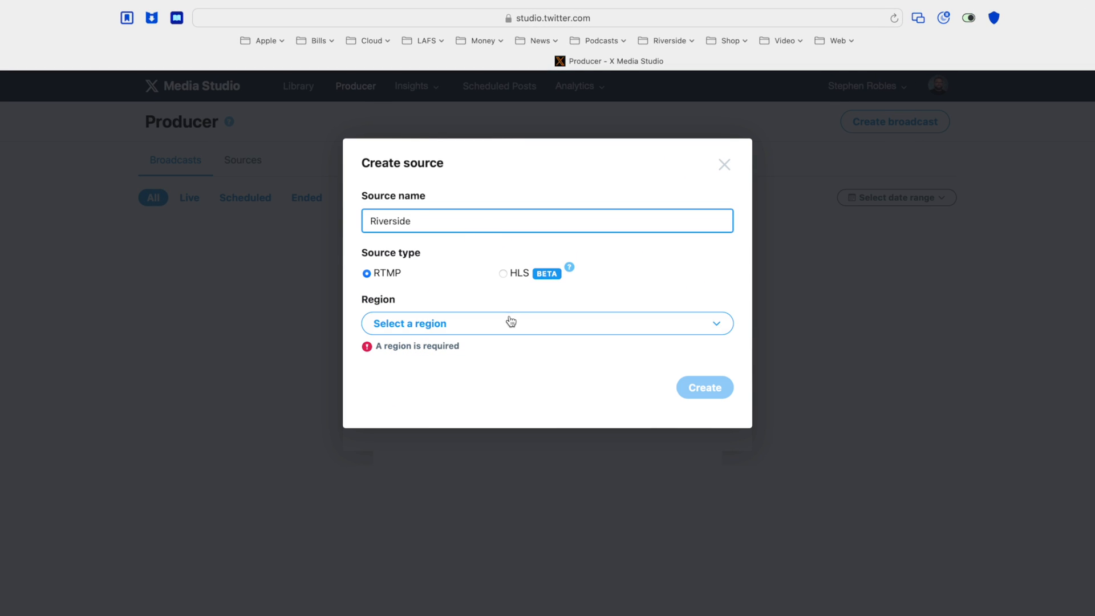
{"action": "left_click", "coordinate": [704, 388]}
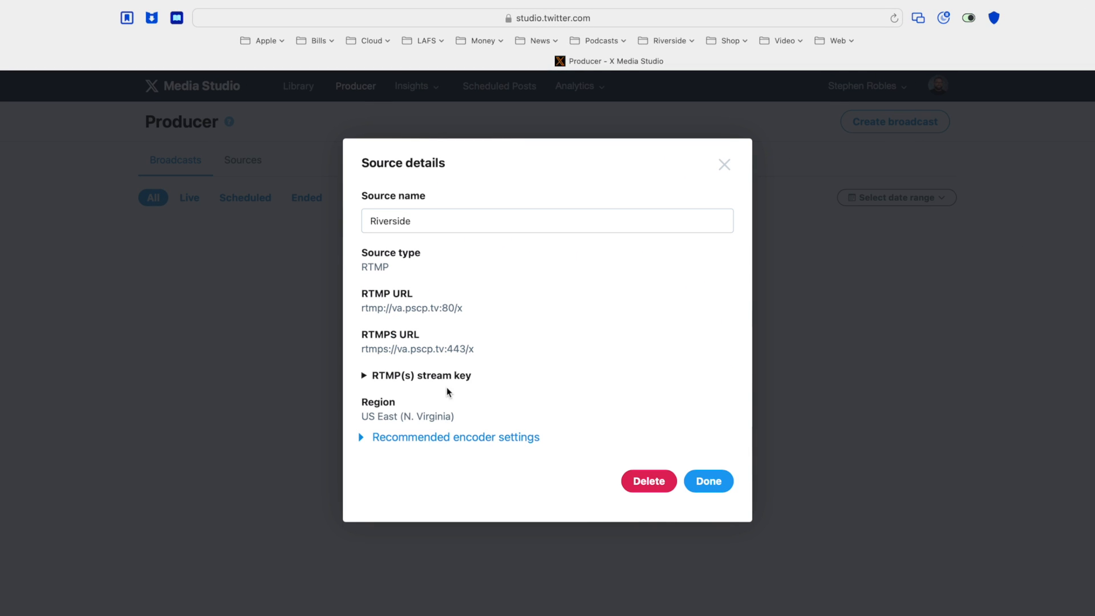
{"action": "left_click", "coordinate": [416, 376]}
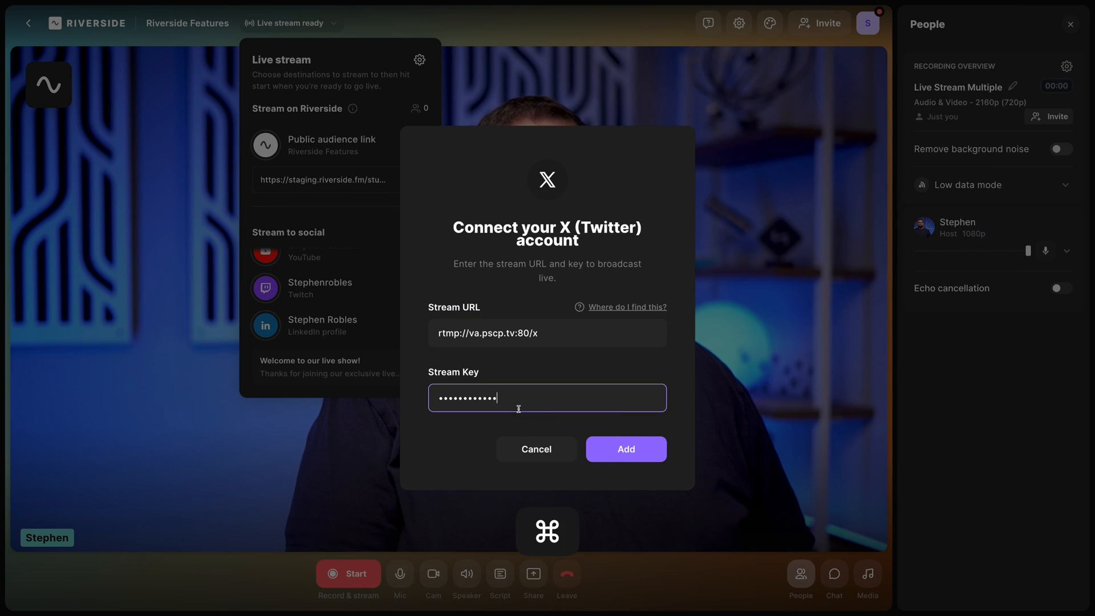
Add X as a custom destination and switch on YouTube, Twitch and X, leaving LinkedIn off
{"action": "left_click", "coordinate": [625, 449]}
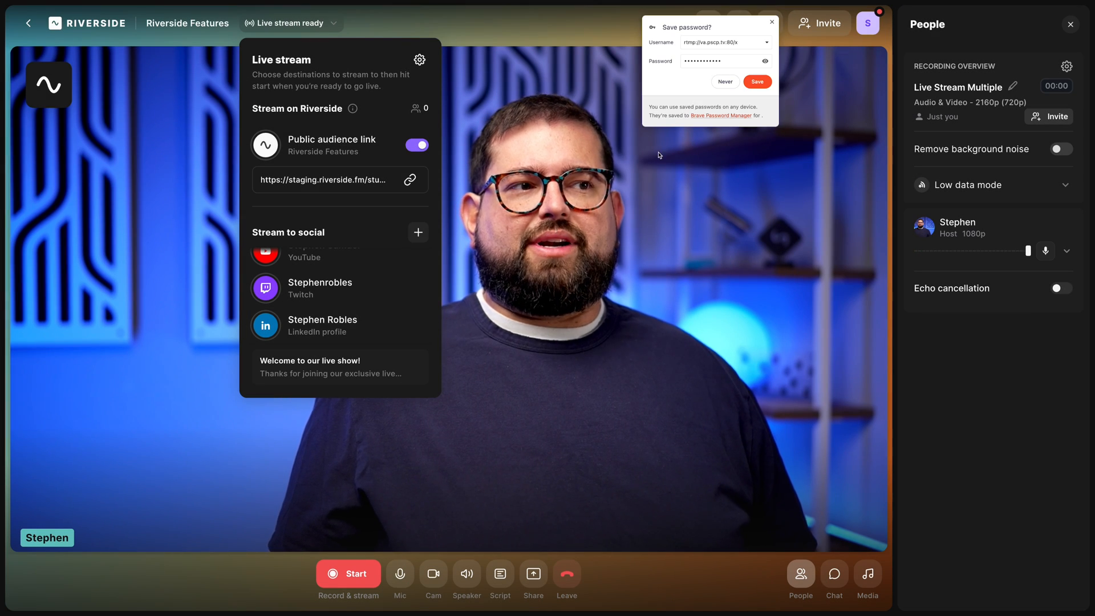
{"action": "left_click", "coordinate": [771, 21]}
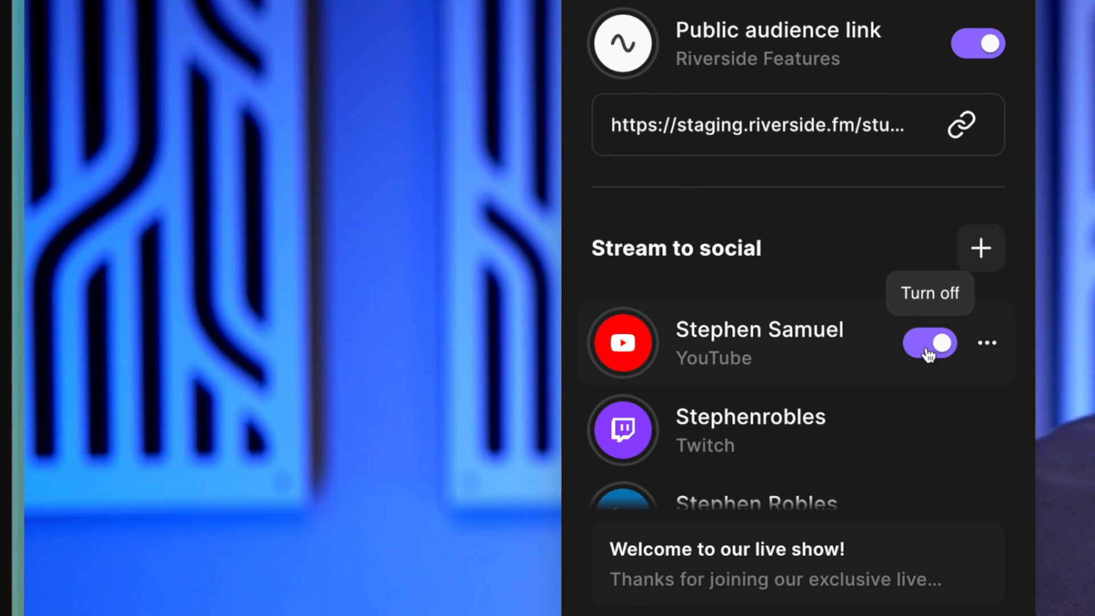
{"action": "scroll", "scroll_direction": "down", "scroll_amount": 3}
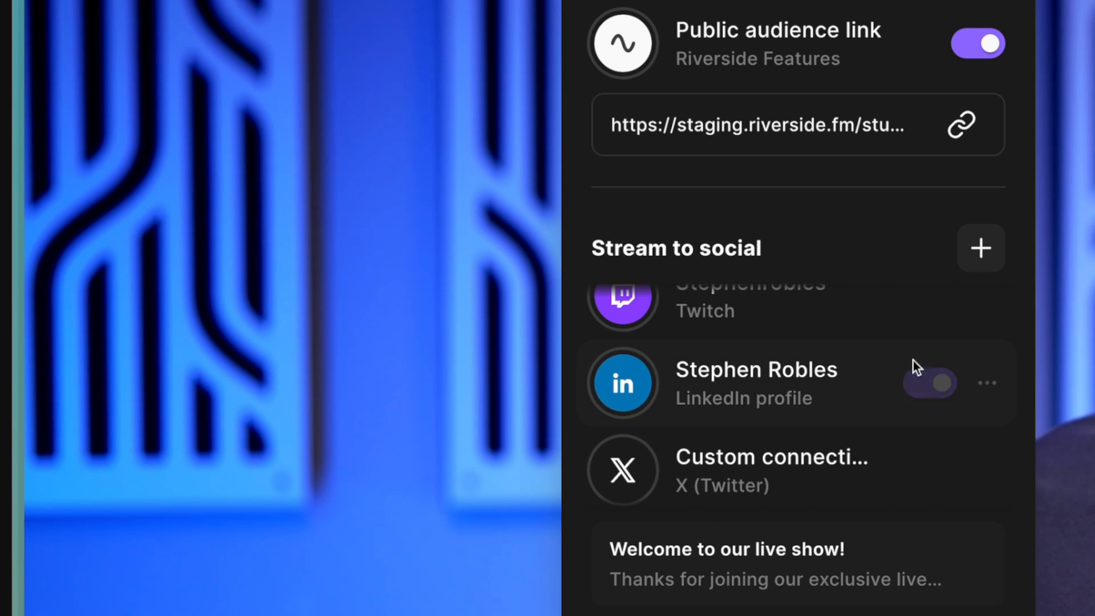
{"action": "left_click", "coordinate": [930, 470]}
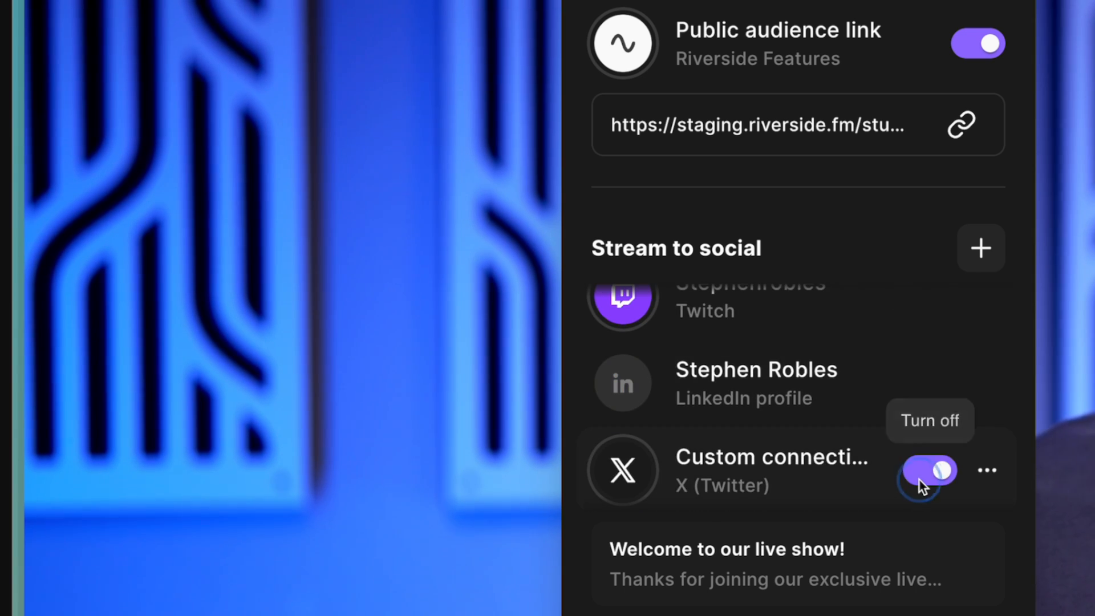
{"action": "left_click", "coordinate": [928, 470]}
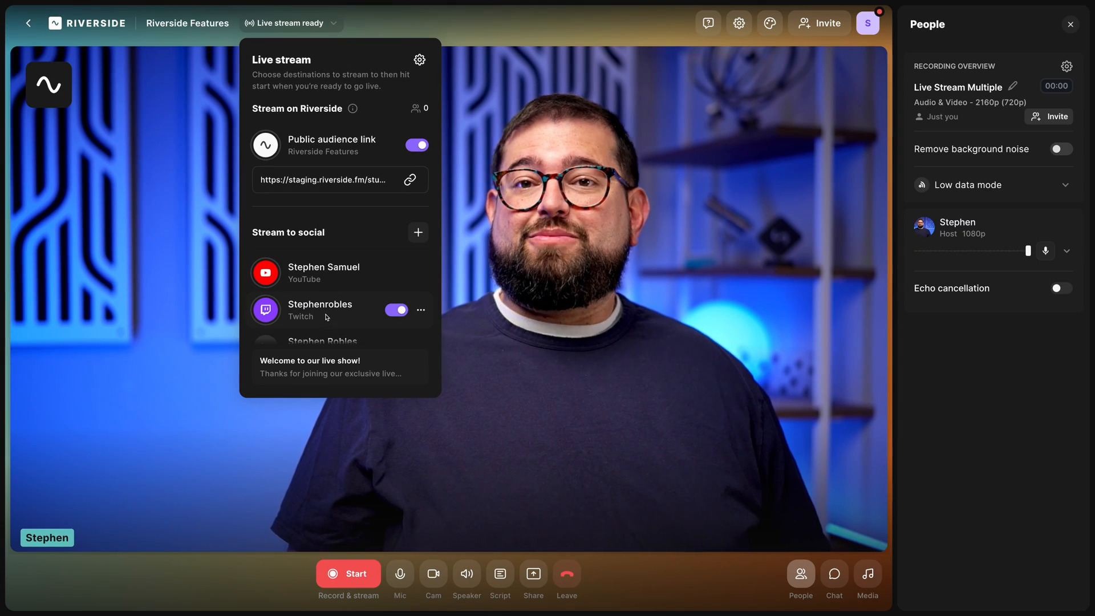
{"action": "scroll", "scroll_direction": "down", "scroll_amount": 3}
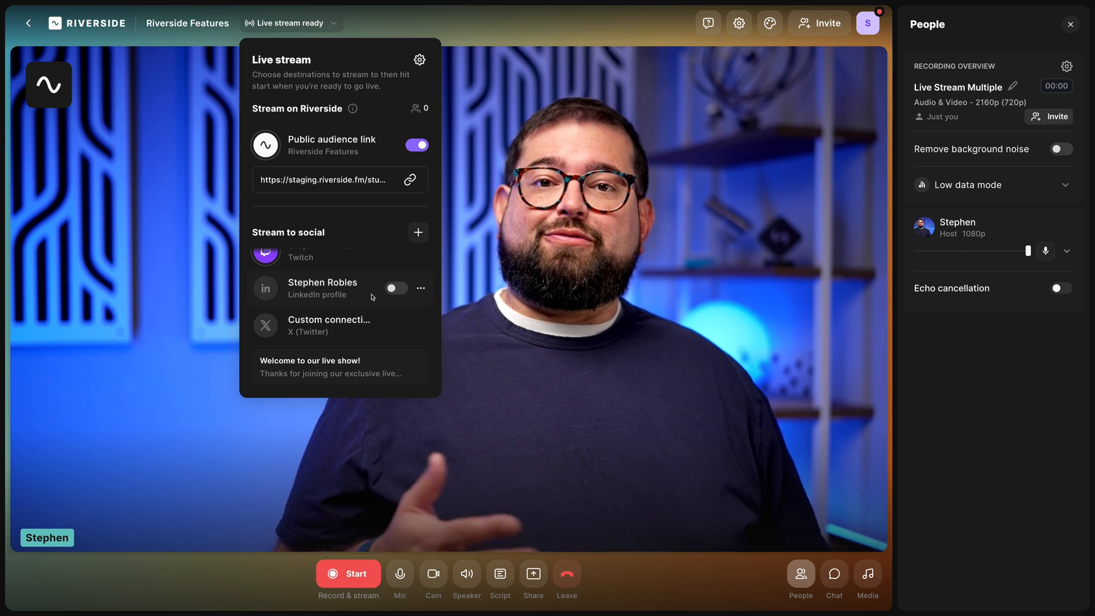
{"action": "scroll", "scroll_direction": "up", "scroll_amount": 3}
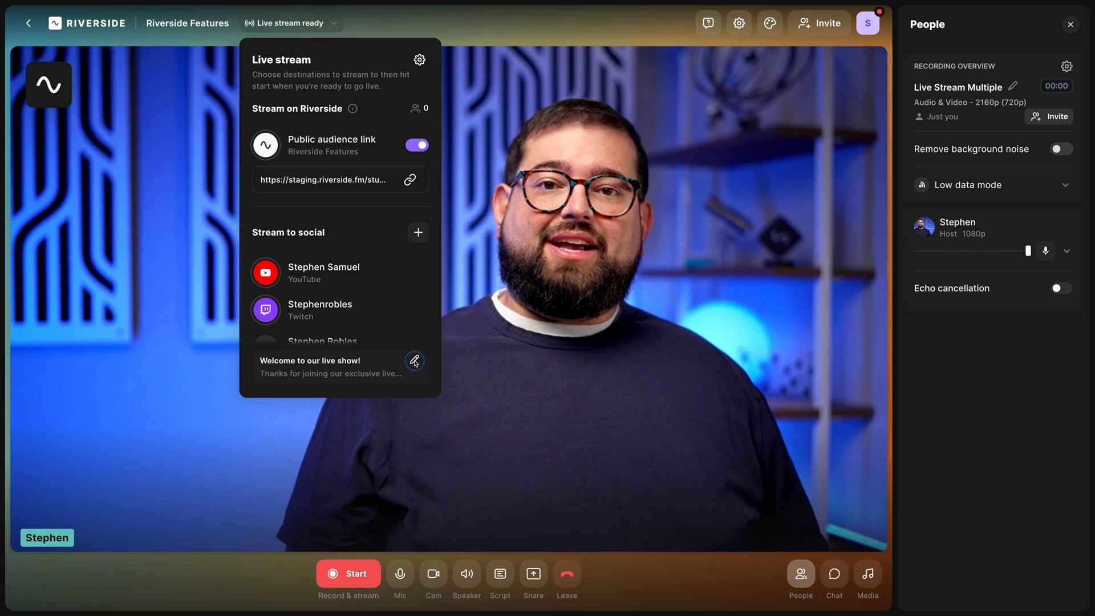
{"action": "left_click", "coordinate": [414, 361]}
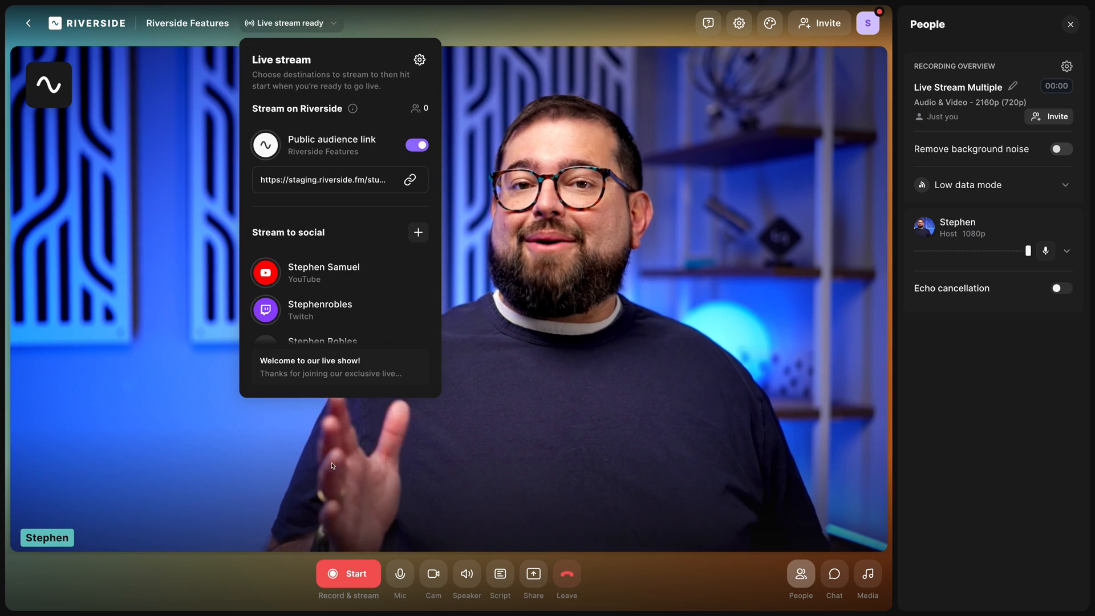
Start recording the session and show the library of sound effects and video clips
{"action": "left_click", "coordinate": [348, 573]}
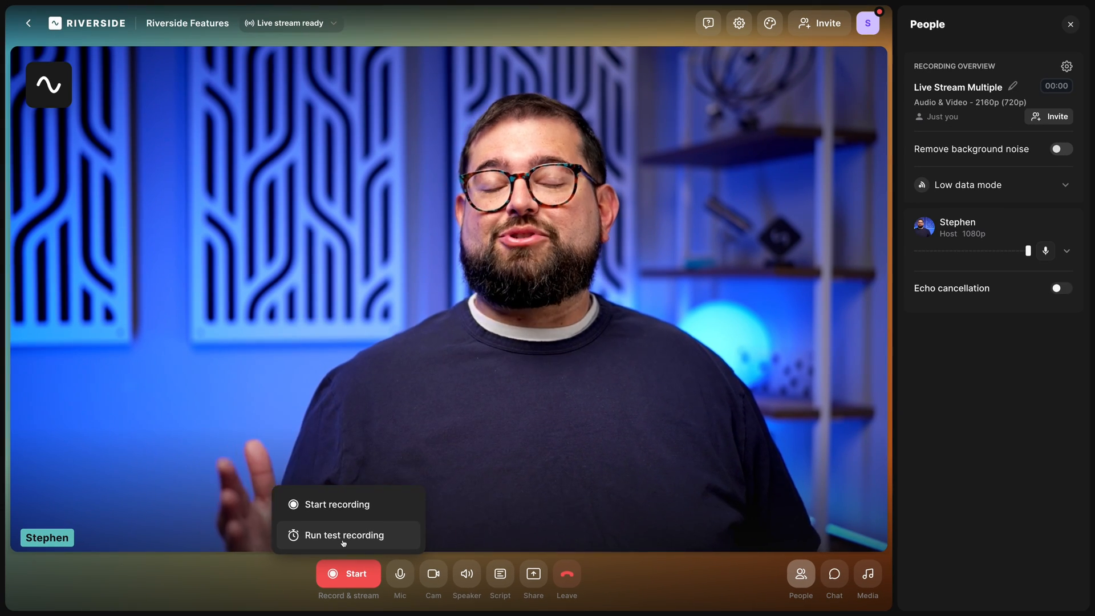
{"action": "mouse_move", "coordinate": [337, 504]}
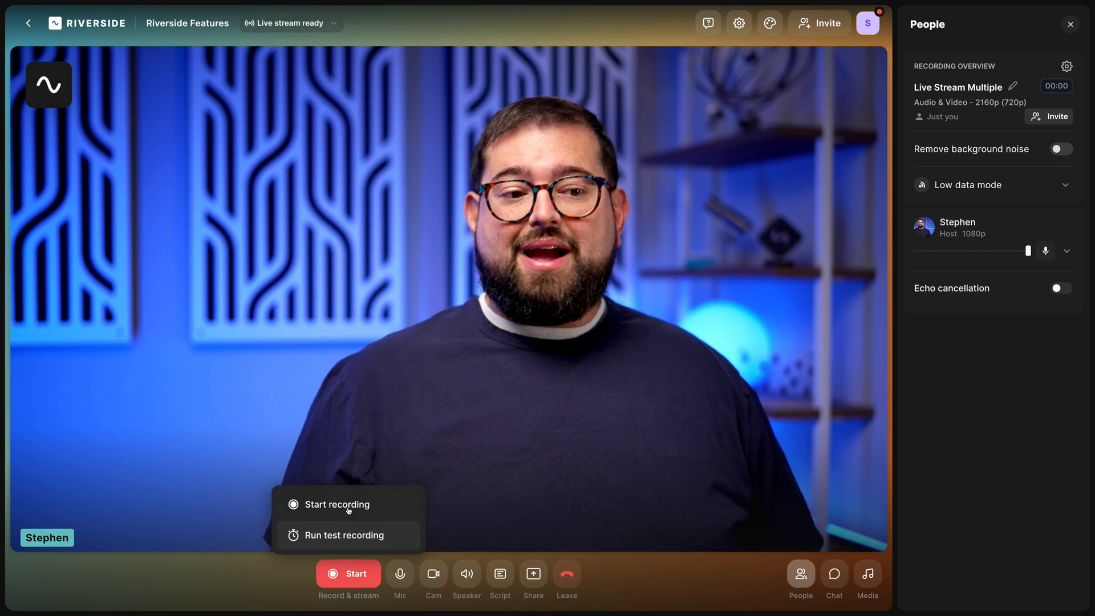
{"action": "left_click", "coordinate": [336, 504]}
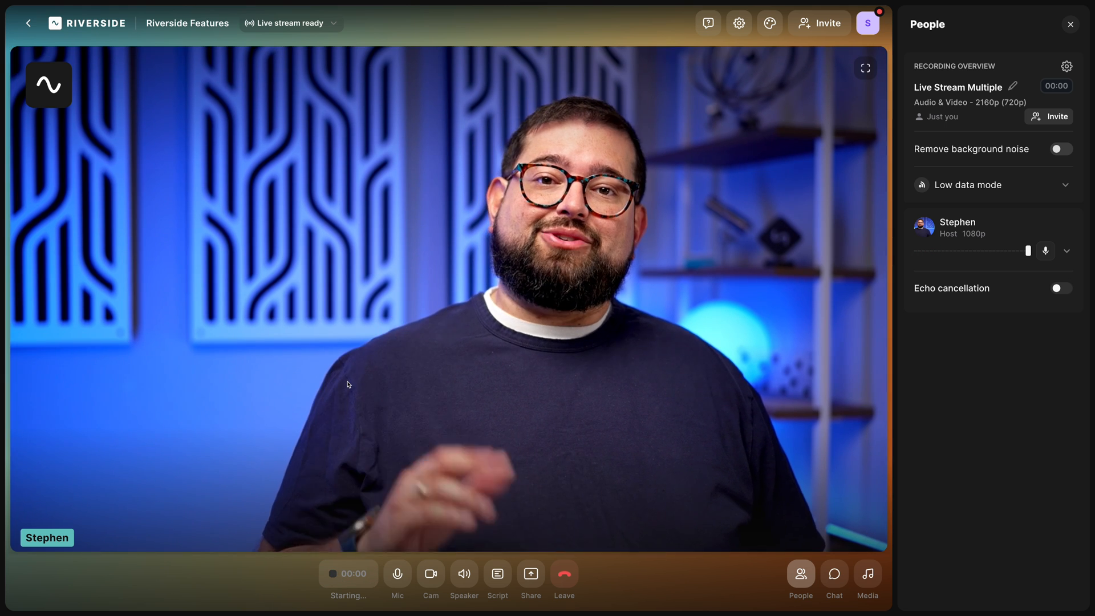
{"action": "left_click", "coordinate": [348, 572]}
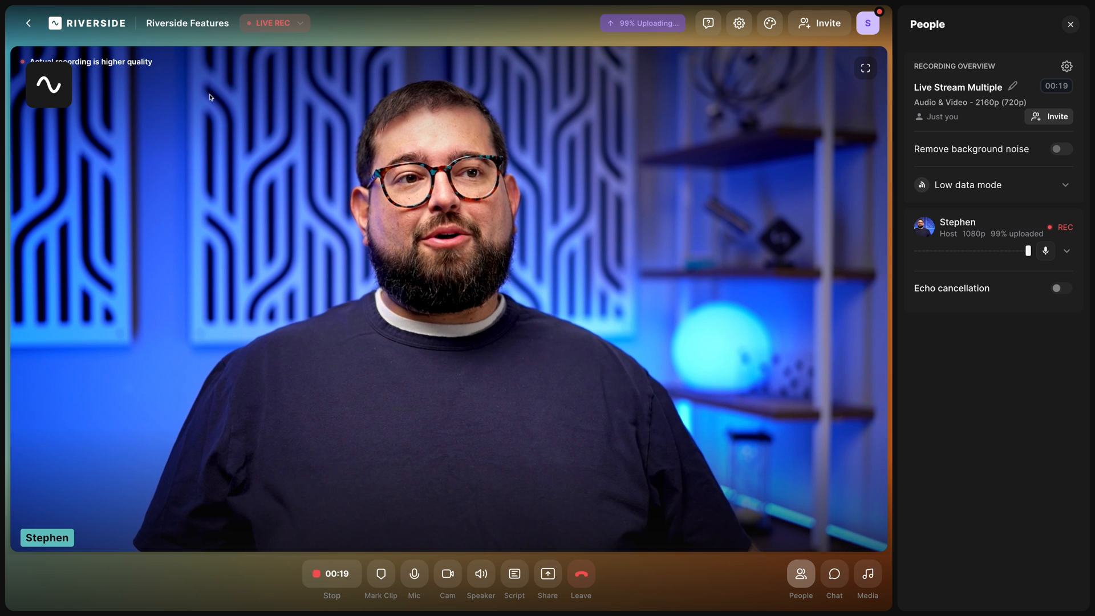
{"action": "left_click", "coordinate": [299, 22]}
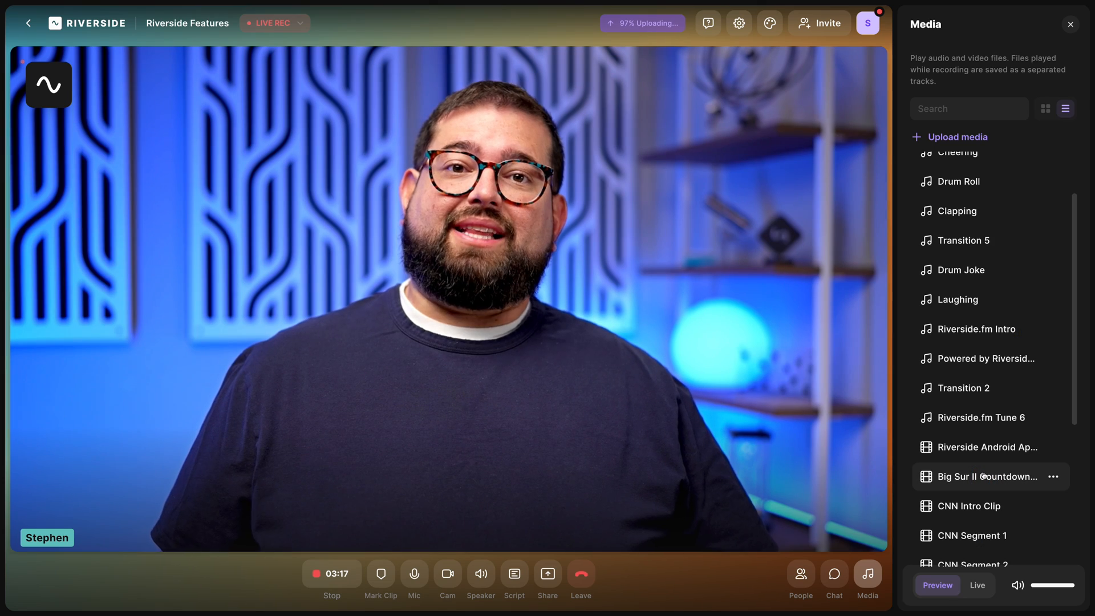
Preview the Big Sur countdown clip, share the webinar slide deck, then stop sharing
{"action": "left_click", "coordinate": [980, 476]}
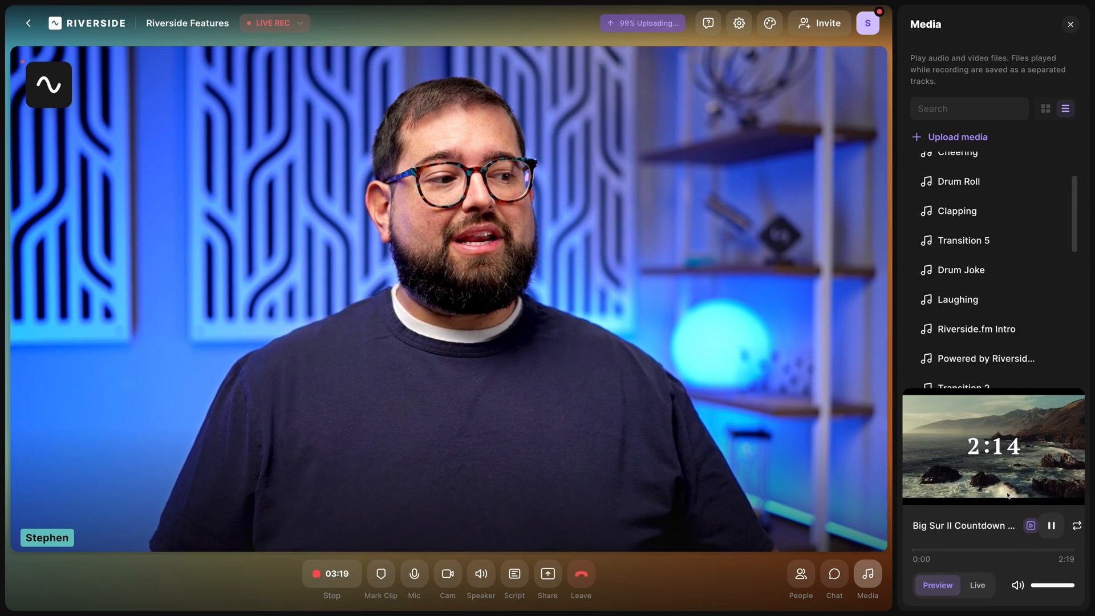
{"action": "left_click", "coordinate": [976, 584]}
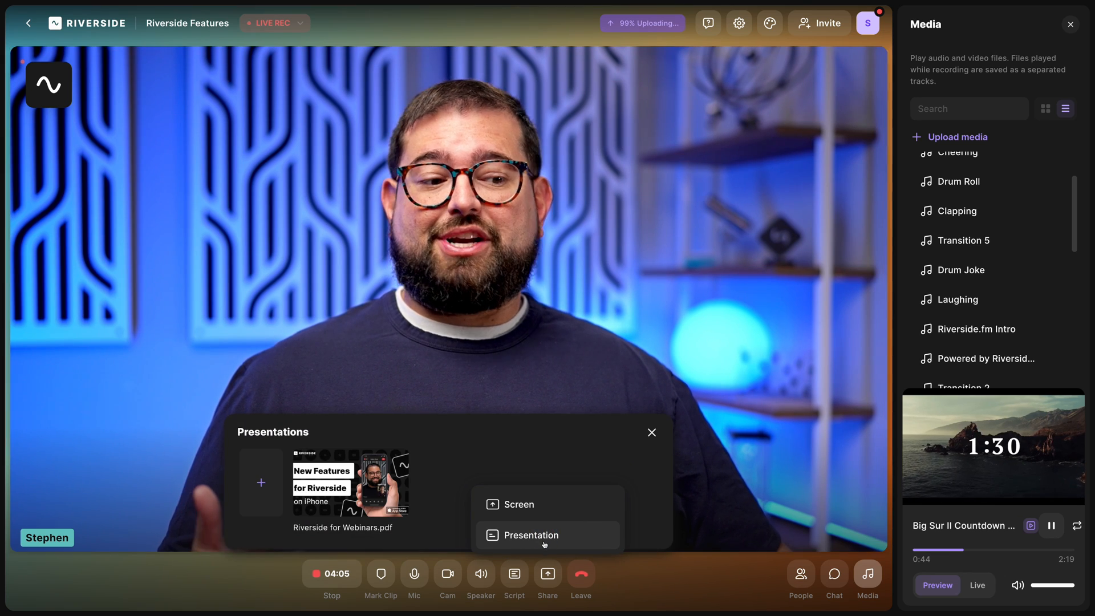
{"action": "left_click", "coordinate": [531, 535]}
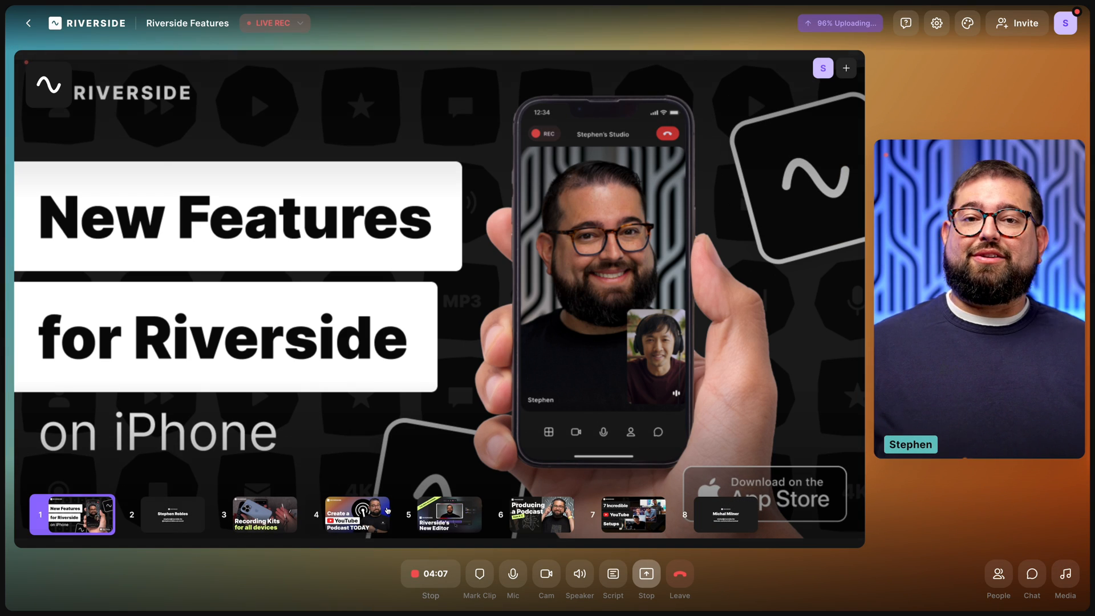
{"action": "left_click", "coordinate": [264, 515]}
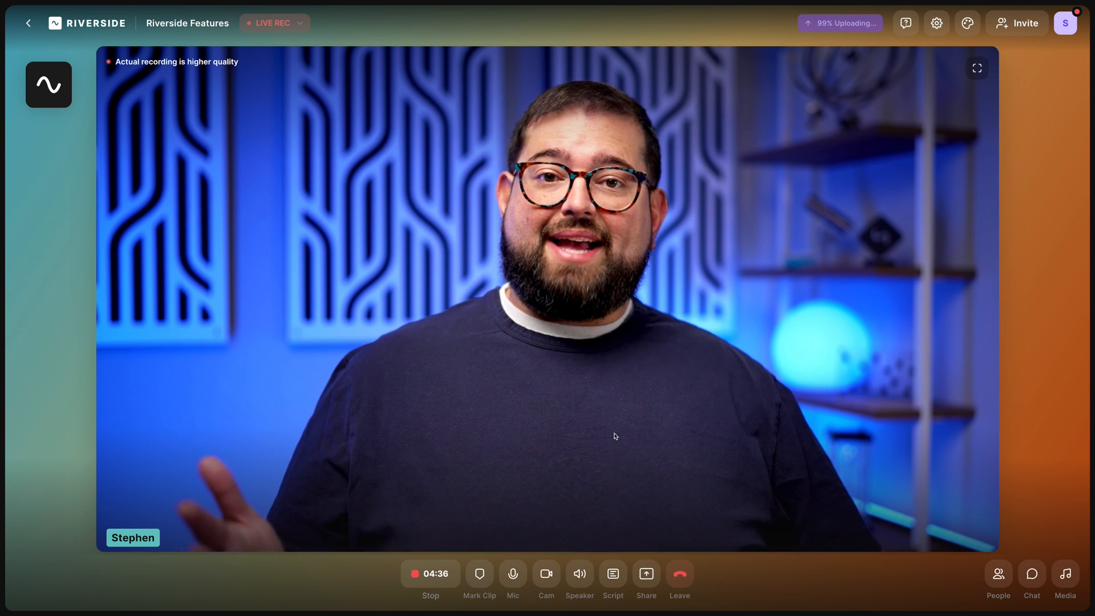
End the recording at 04:38 and let the camera track and presentation finish uploading
{"action": "left_click", "coordinate": [430, 579]}
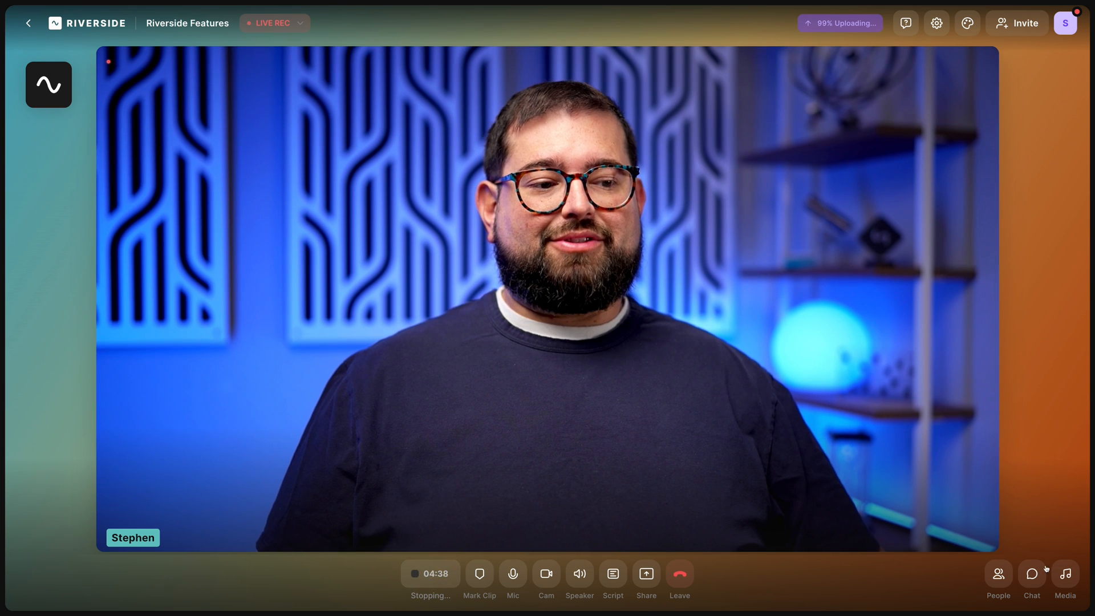
{"action": "left_click", "coordinate": [998, 578]}
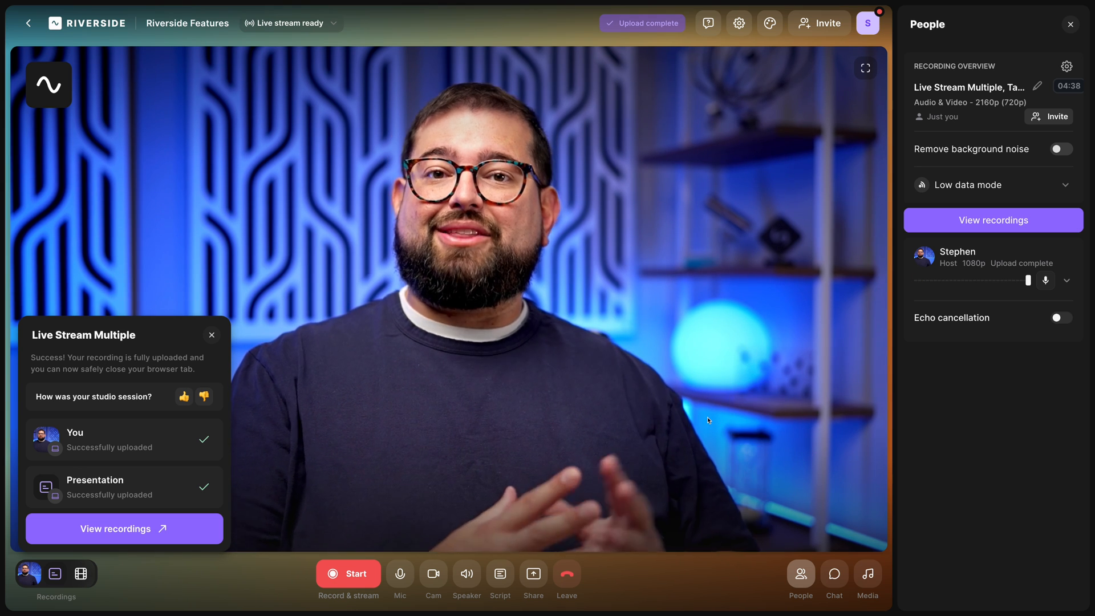
Open PTS Ep 015 and browse its AI show notes, chapters, 37 edits and recording files
{"action": "left_click", "coordinate": [116, 528]}
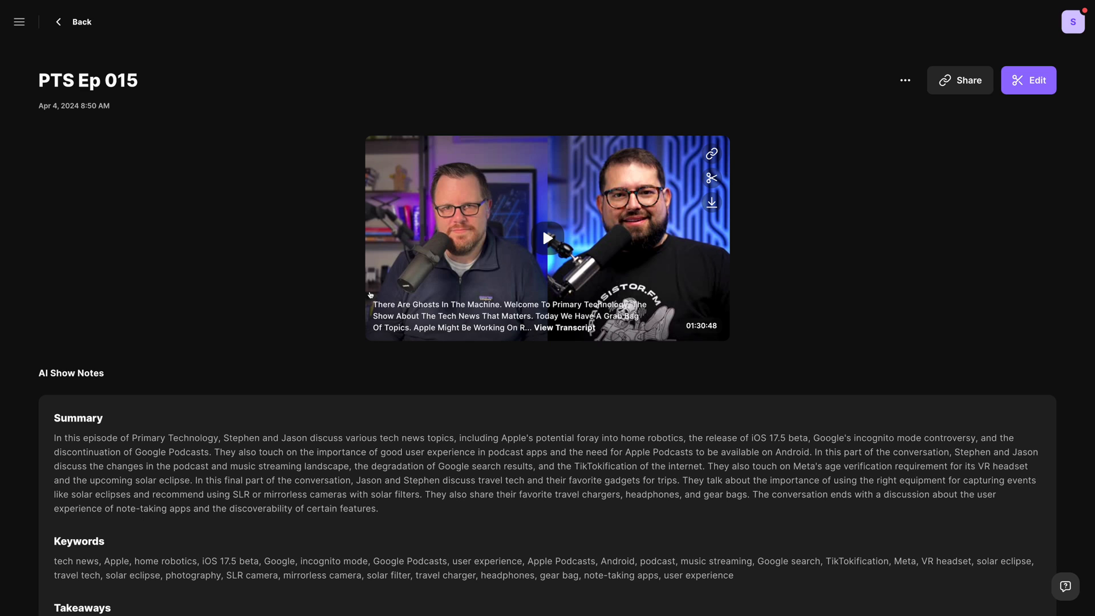
{"action": "scroll", "scroll_direction": "down", "scroll_amount": 3}
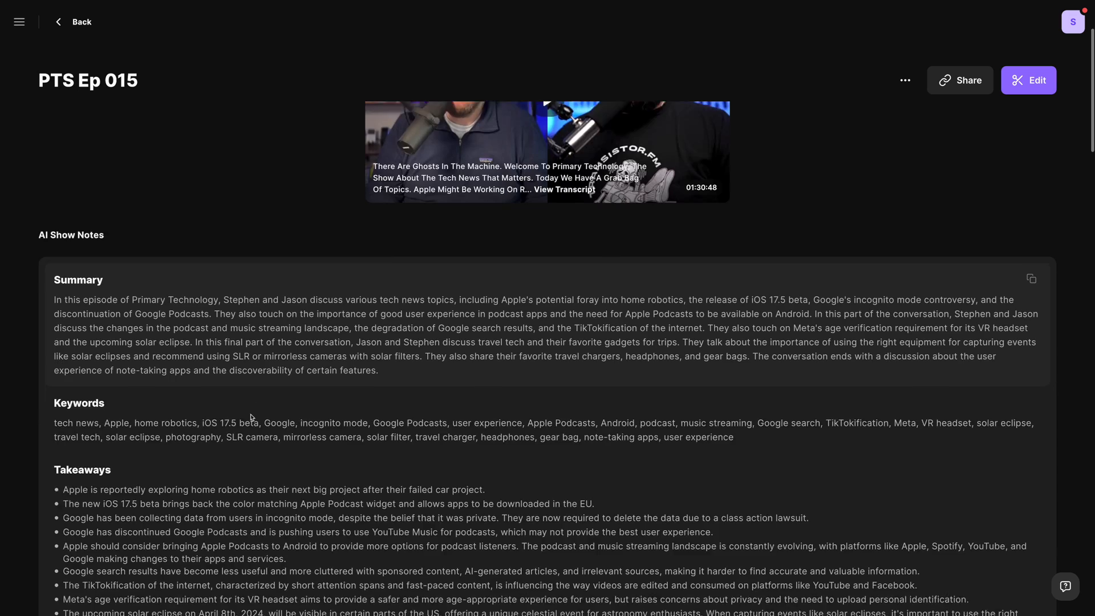
{"action": "scroll", "scroll_direction": "down", "scroll_amount": 3}
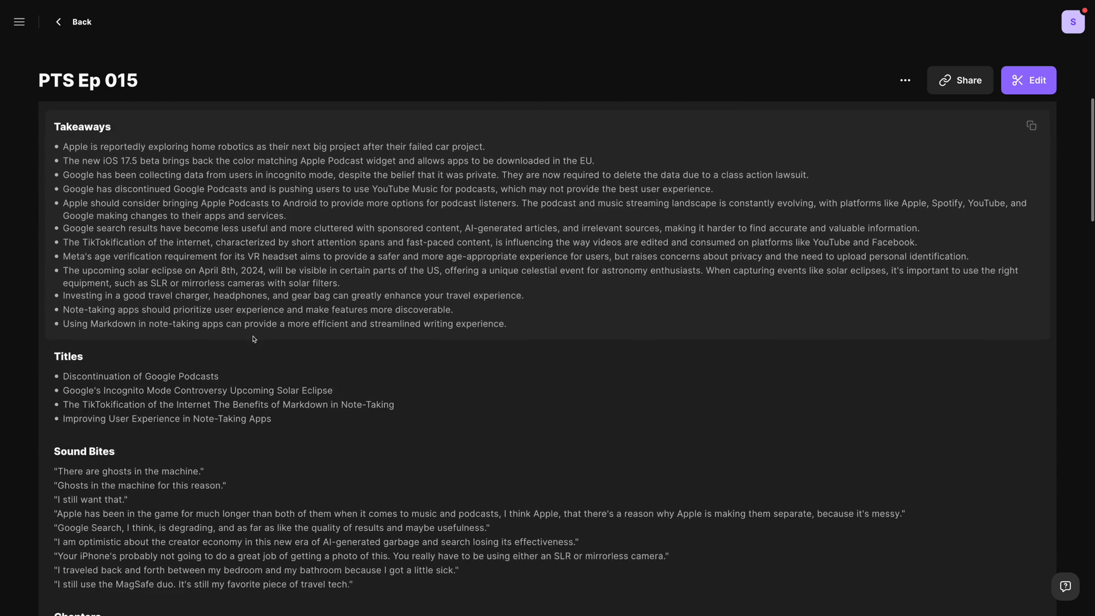
{"action": "scroll", "scroll_direction": "down", "scroll_amount": 3}
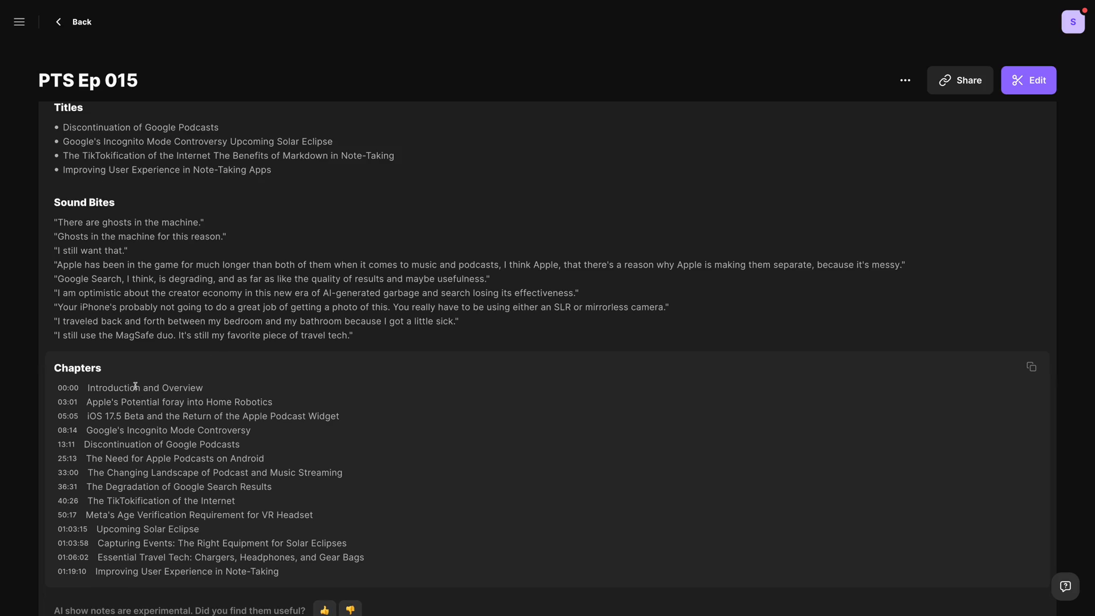
{"action": "scroll", "scroll_direction": "down", "scroll_amount": 3}
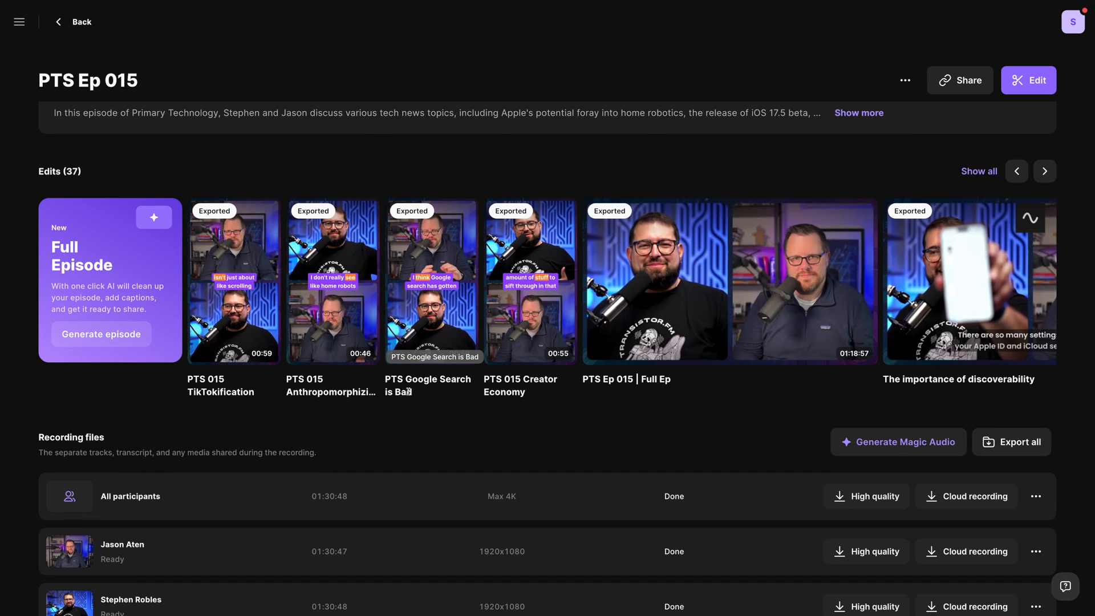
{"action": "scroll", "scroll_direction": "down", "scroll_amount": 3}
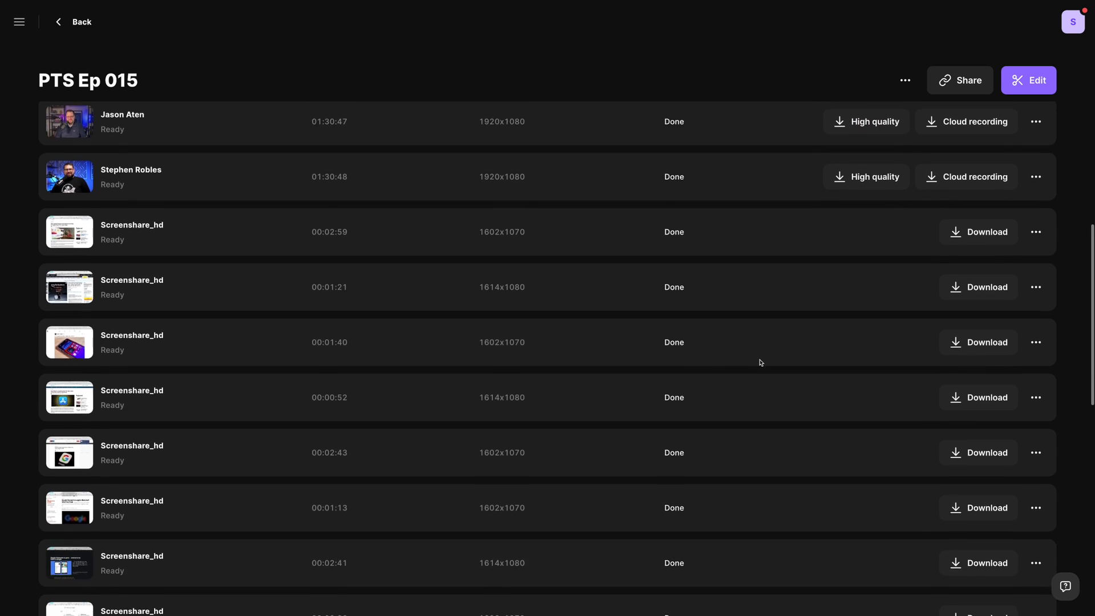
{"action": "scroll", "scroll_direction": "down", "scroll_amount": 3}
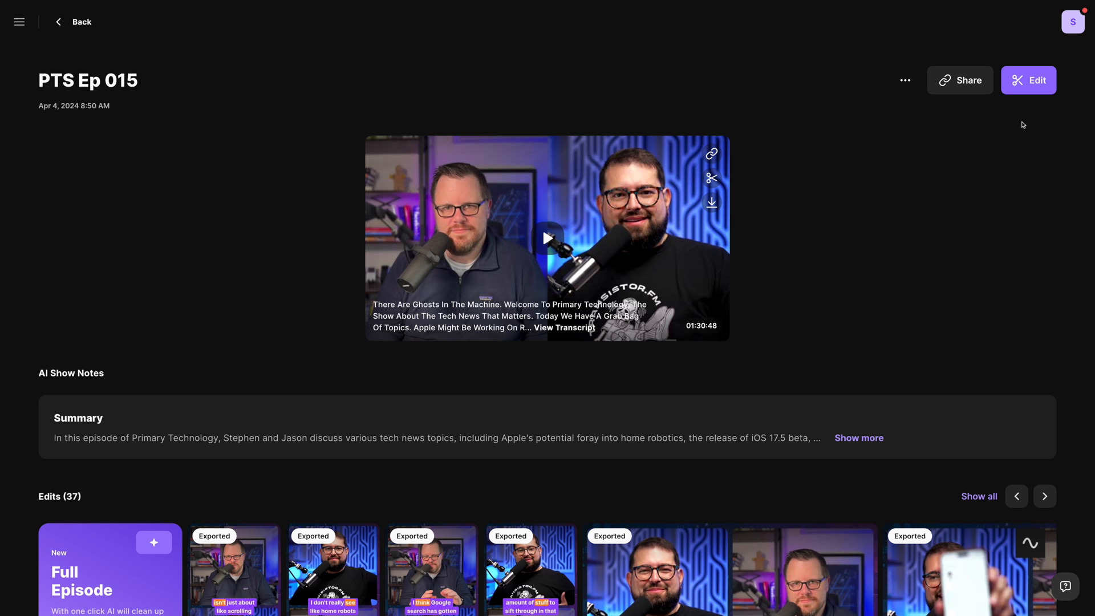
Open the episode in the editor and adjust tile spacing and the purple gradient background
{"action": "left_click", "coordinate": [1028, 80]}
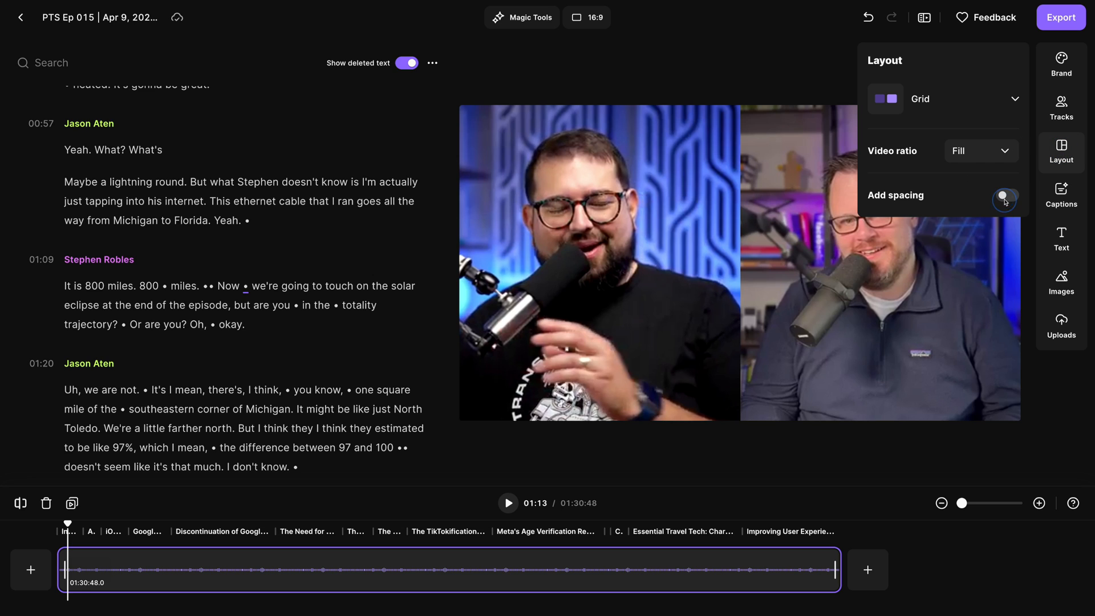
{"action": "left_click", "coordinate": [1005, 195]}
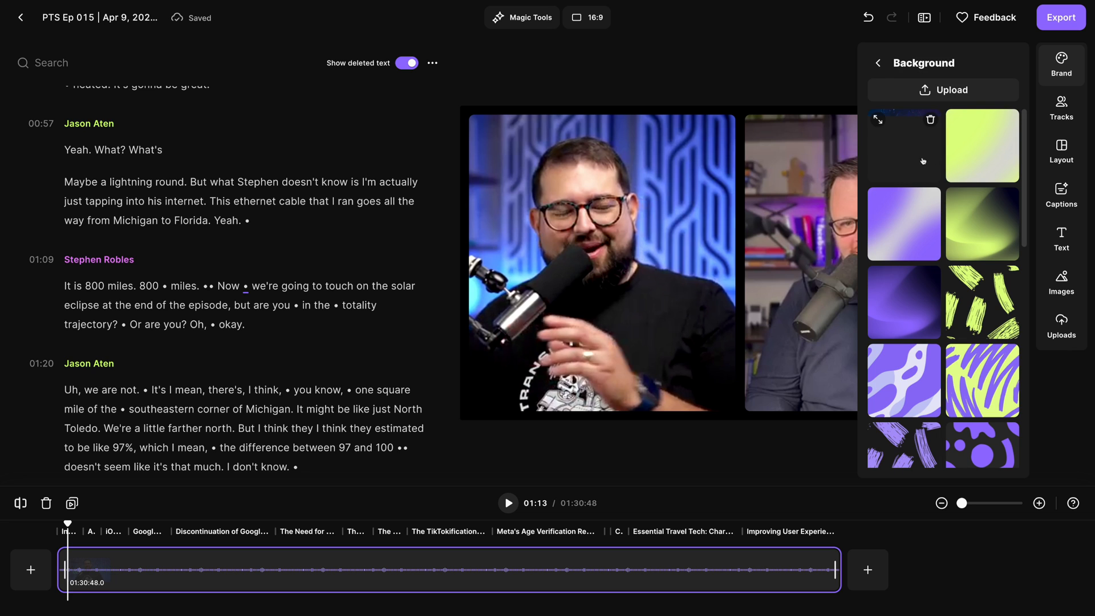
{"action": "left_click", "coordinate": [903, 302]}
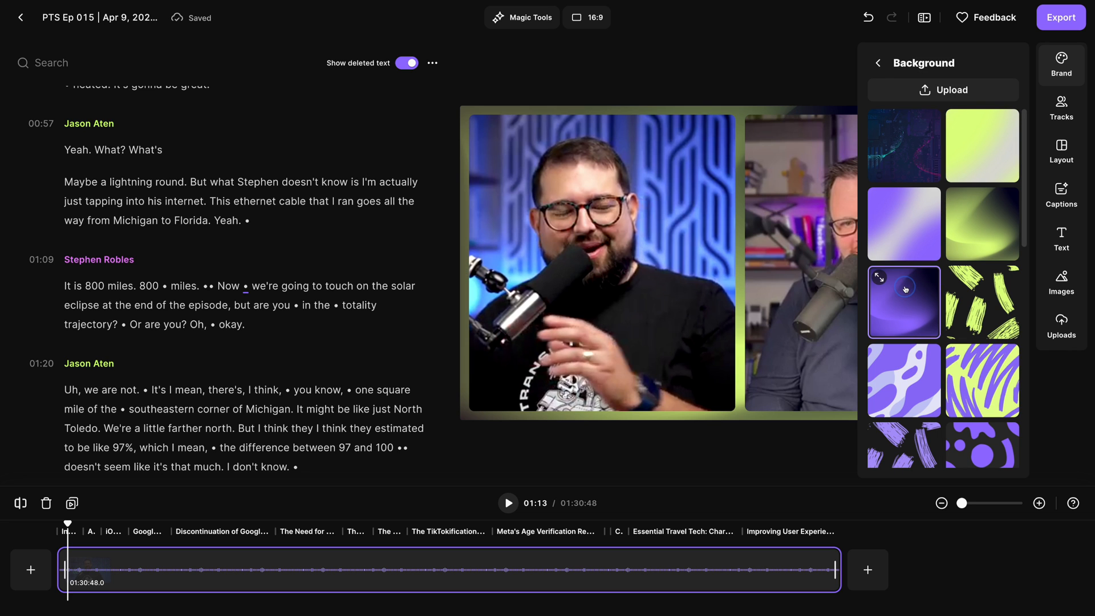
{"action": "left_click", "coordinate": [112, 563]}
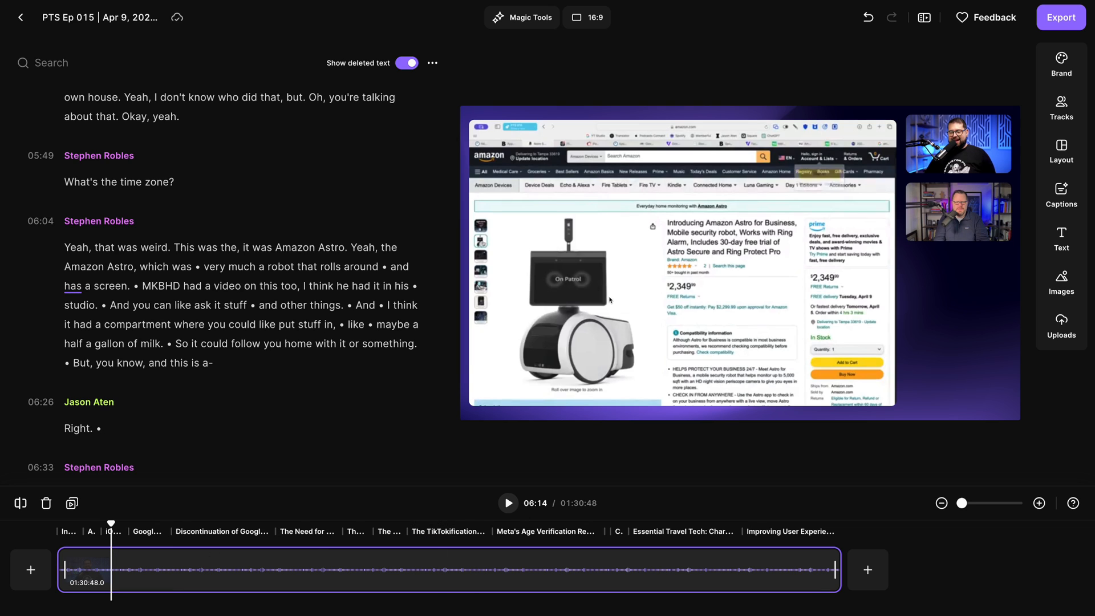
{"action": "mouse_move", "coordinate": [914, 336]}
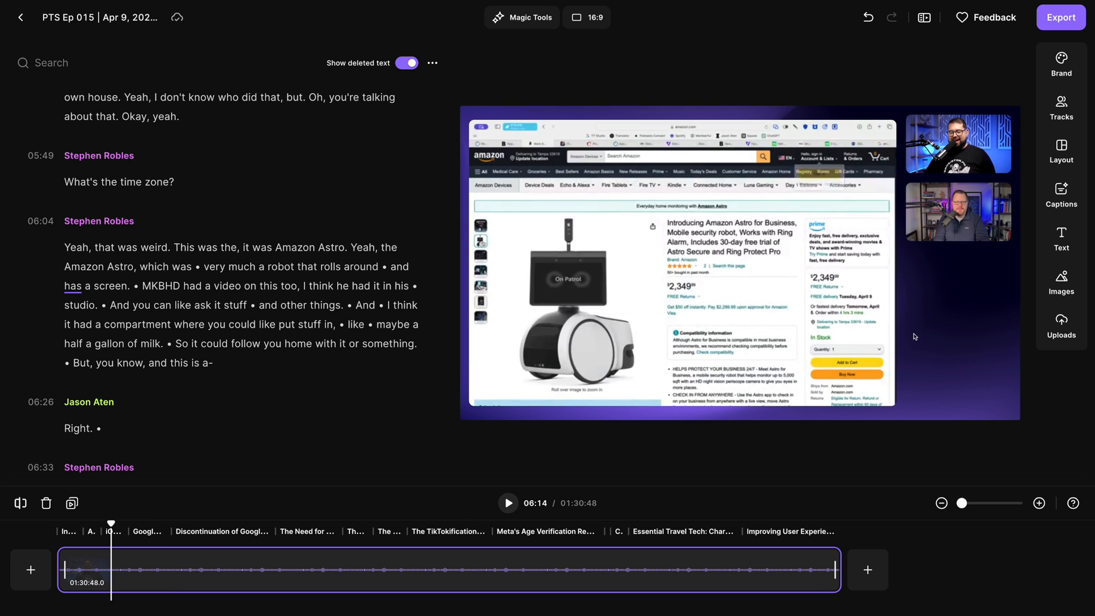
{"action": "mouse_move", "coordinate": [758, 212]}
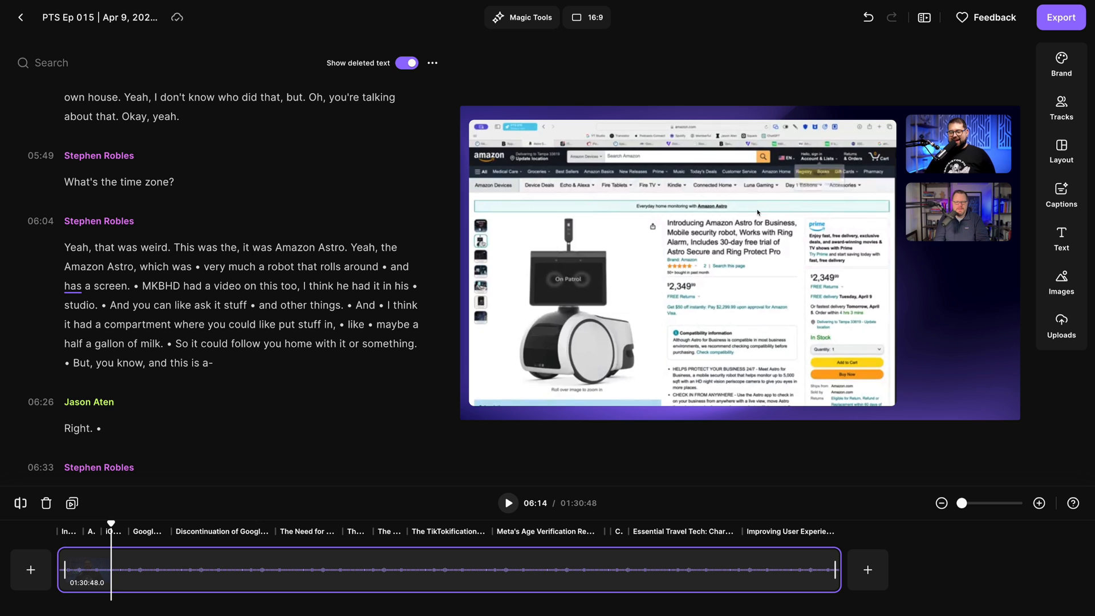
{"action": "mouse_move", "coordinate": [958, 251]}
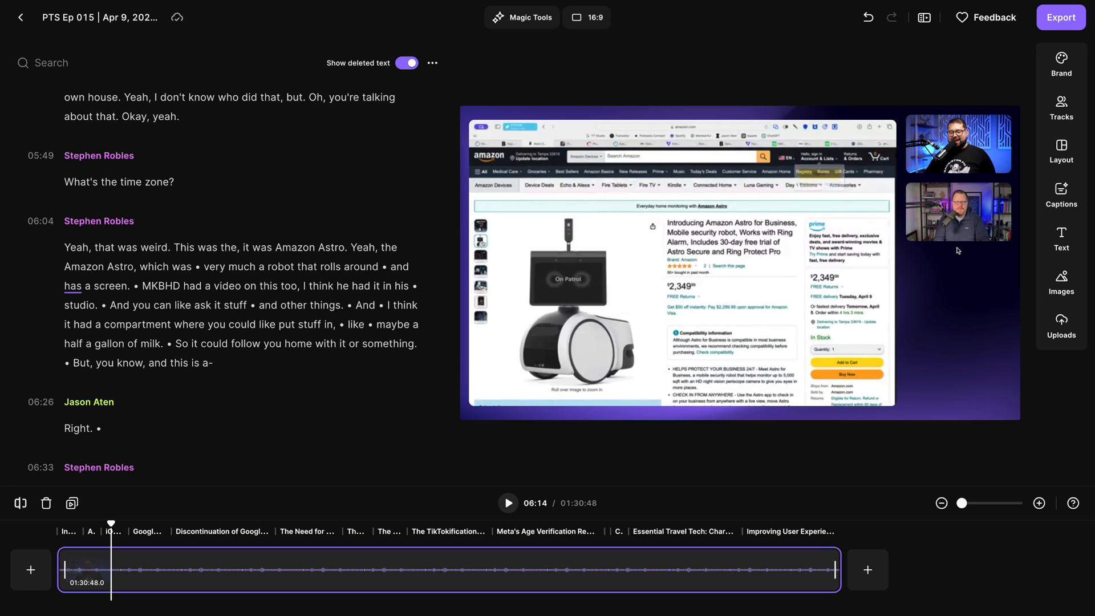
Try the Full screen layout, then reopen layout settings to return to Grid without spacing
{"action": "left_click", "coordinate": [1061, 152]}
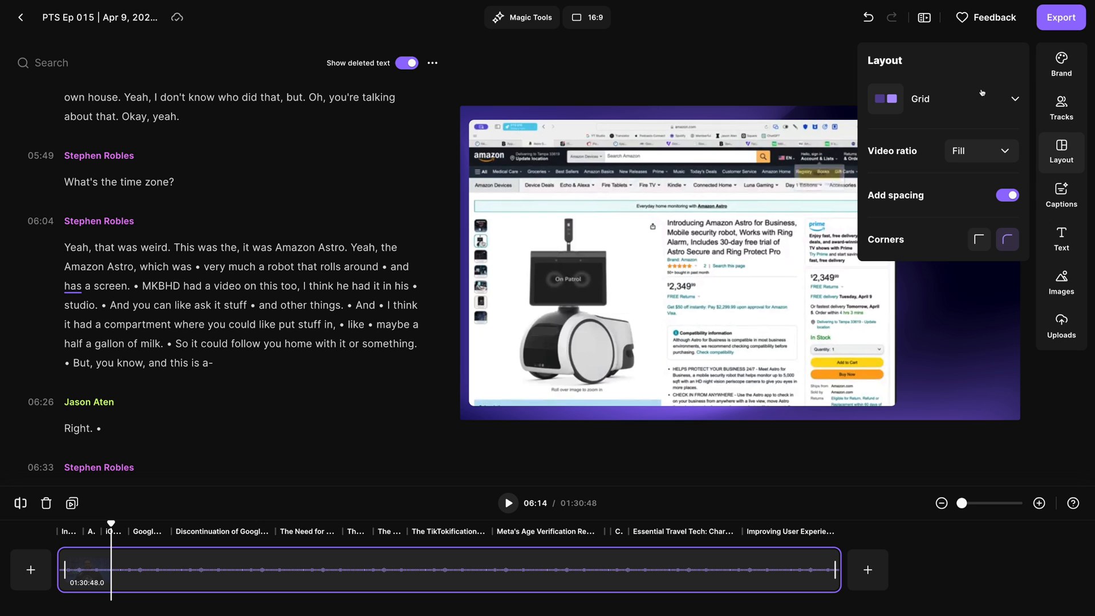
{"action": "left_click", "coordinate": [1016, 99]}
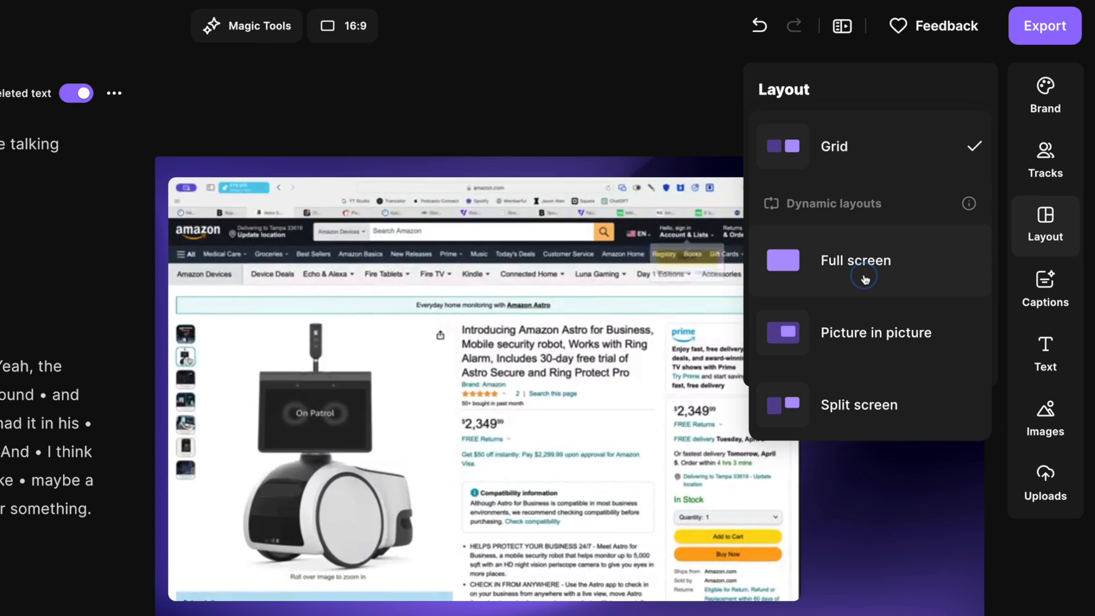
{"action": "left_click", "coordinate": [855, 260]}
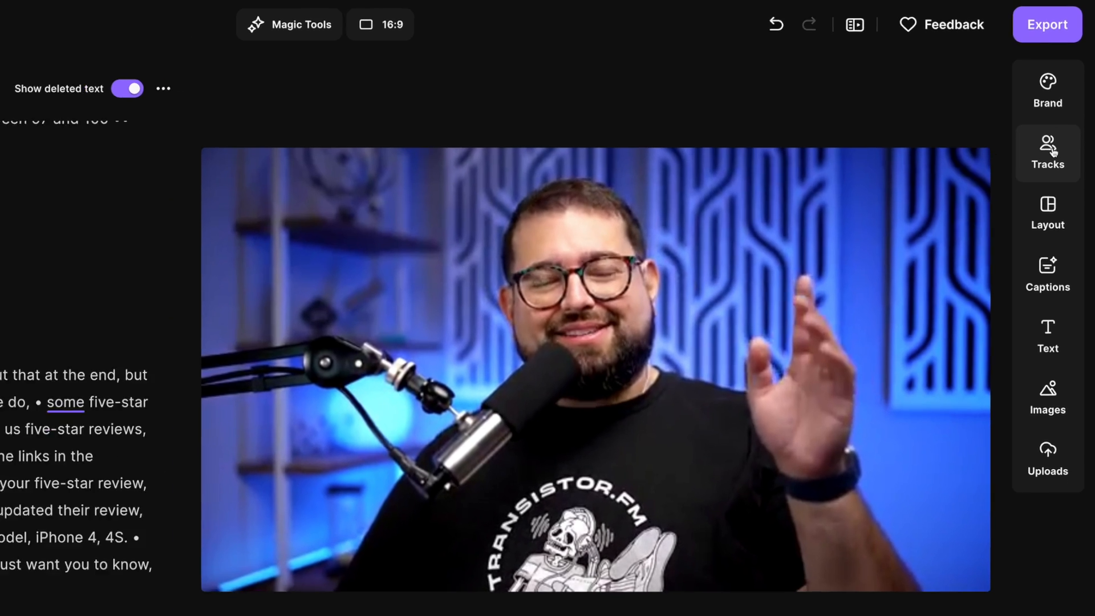
{"action": "left_click", "coordinate": [1048, 213]}
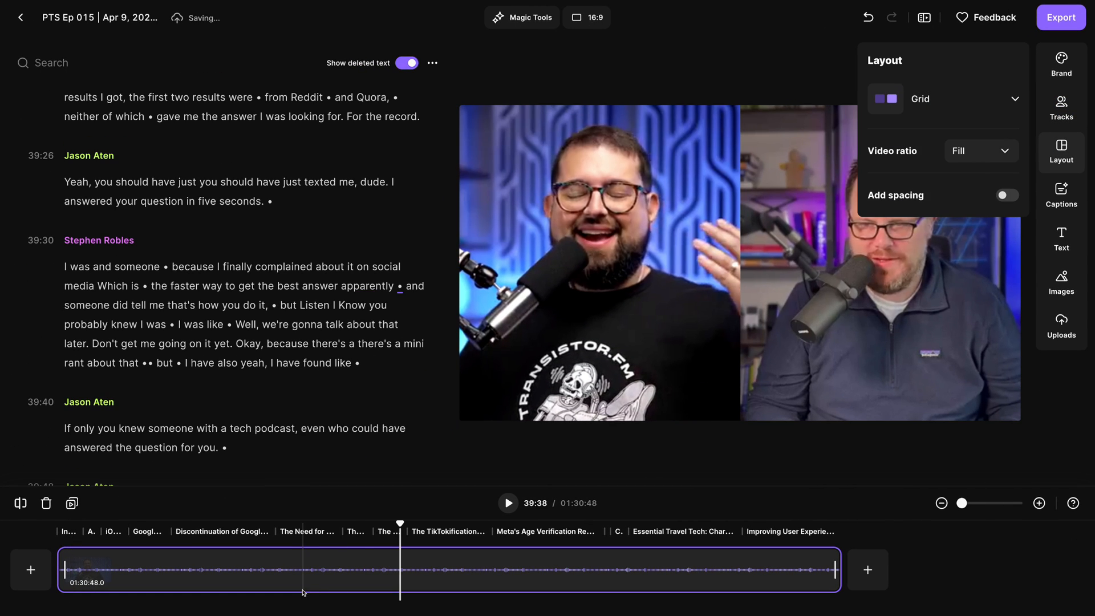
Delete the Android default podcast app passage and search the transcript for 'google podcasts' (8 matches)
{"action": "left_click", "coordinate": [270, 565]}
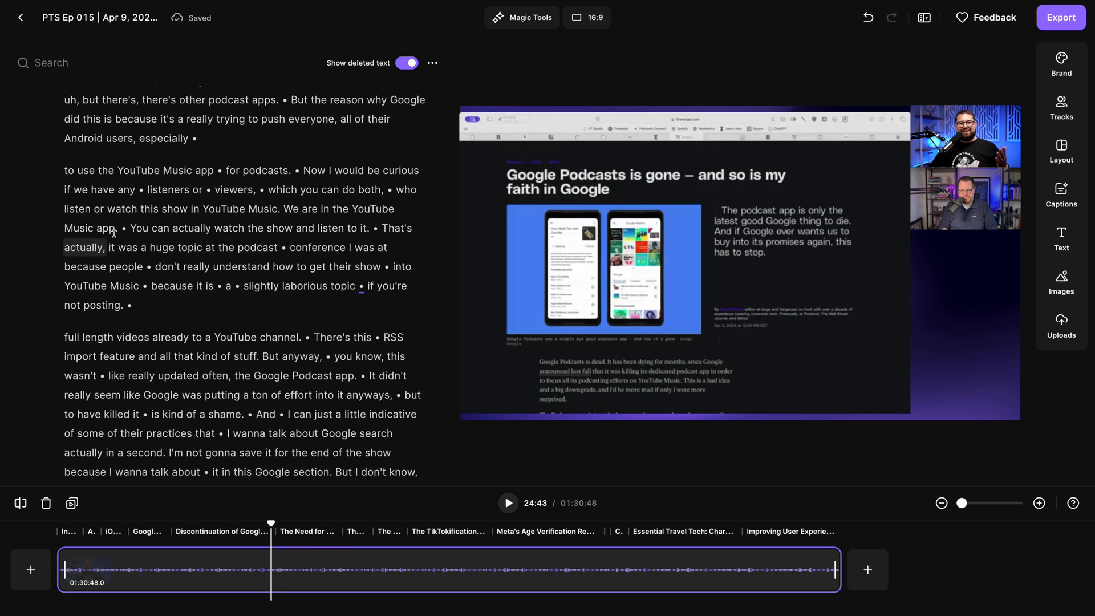
{"action": "scroll", "scroll_direction": "up", "scroll_amount": 3}
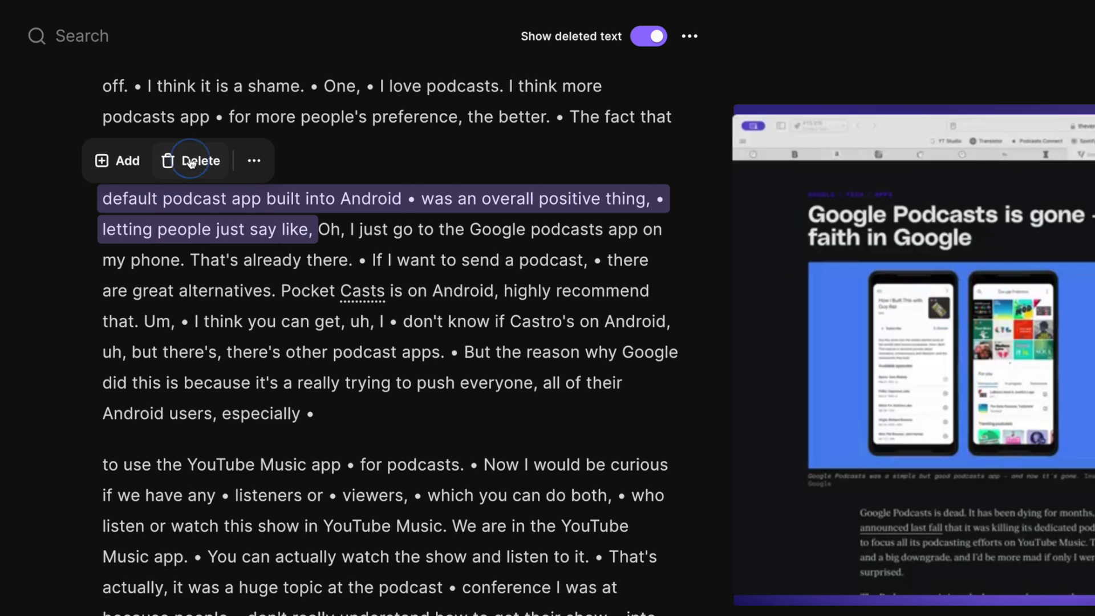
{"action": "left_click", "coordinate": [200, 161]}
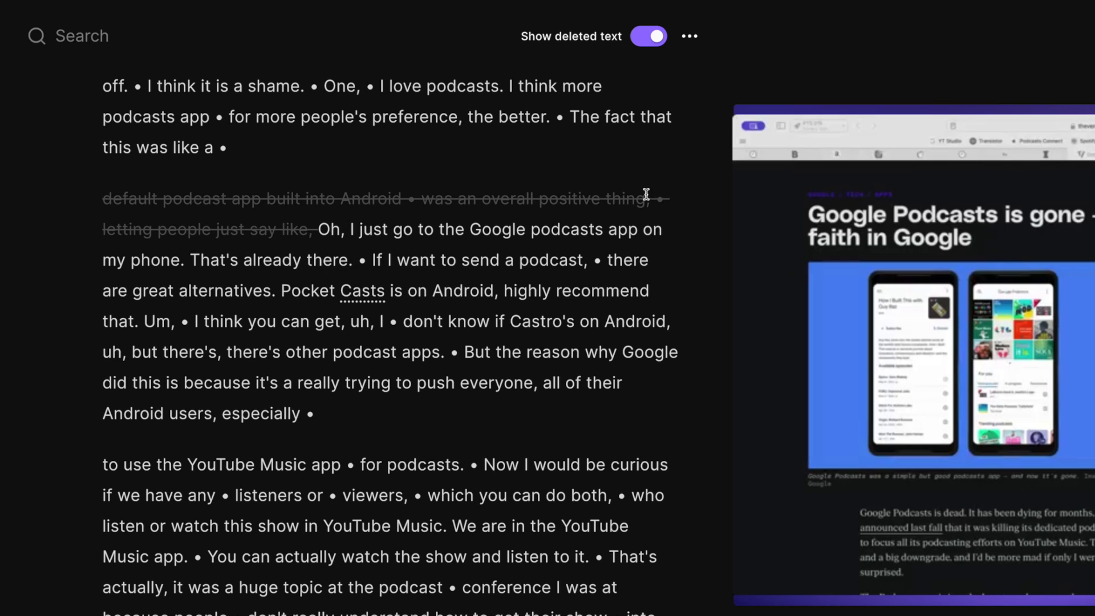
{"action": "left_click", "coordinate": [209, 35]}
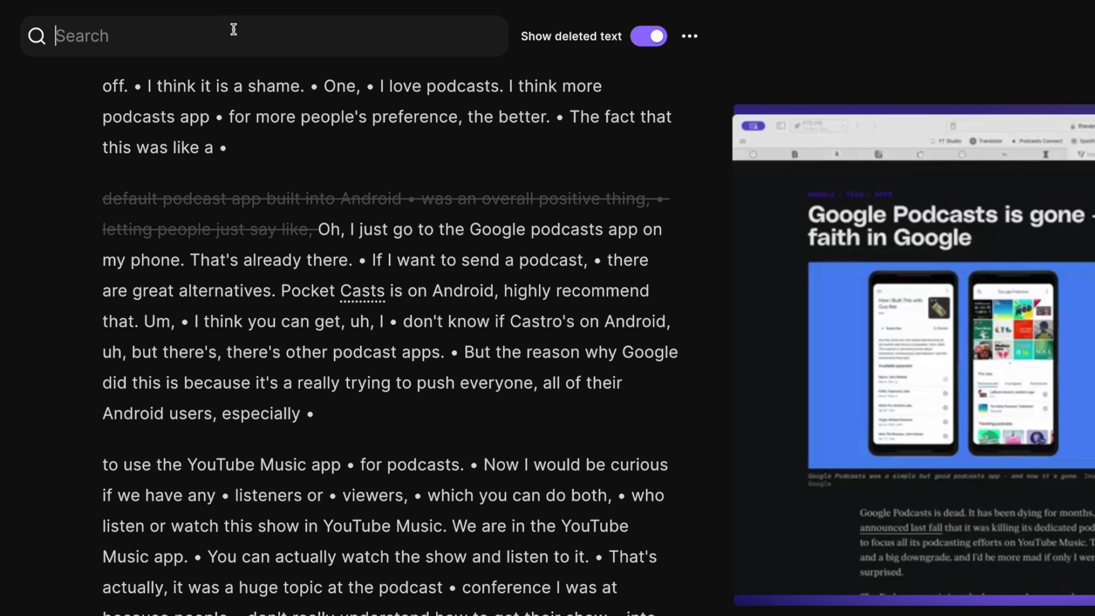
{"action": "type", "text": "google podcasts"}
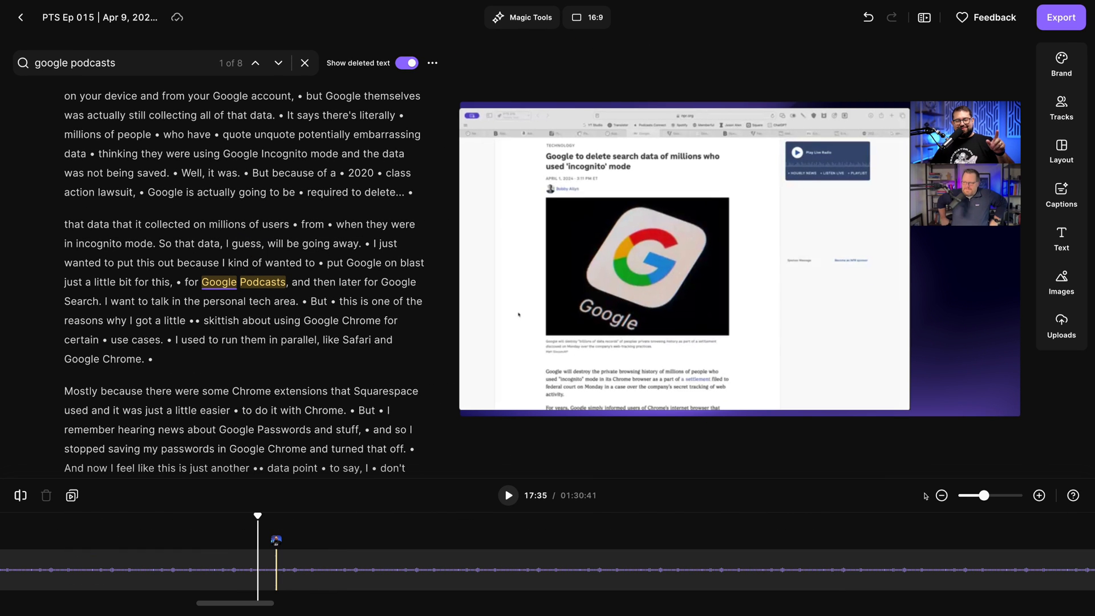
Preview the Balanced Set pace option in Magic Tools, then return without applying
{"action": "left_click", "coordinate": [940, 495]}
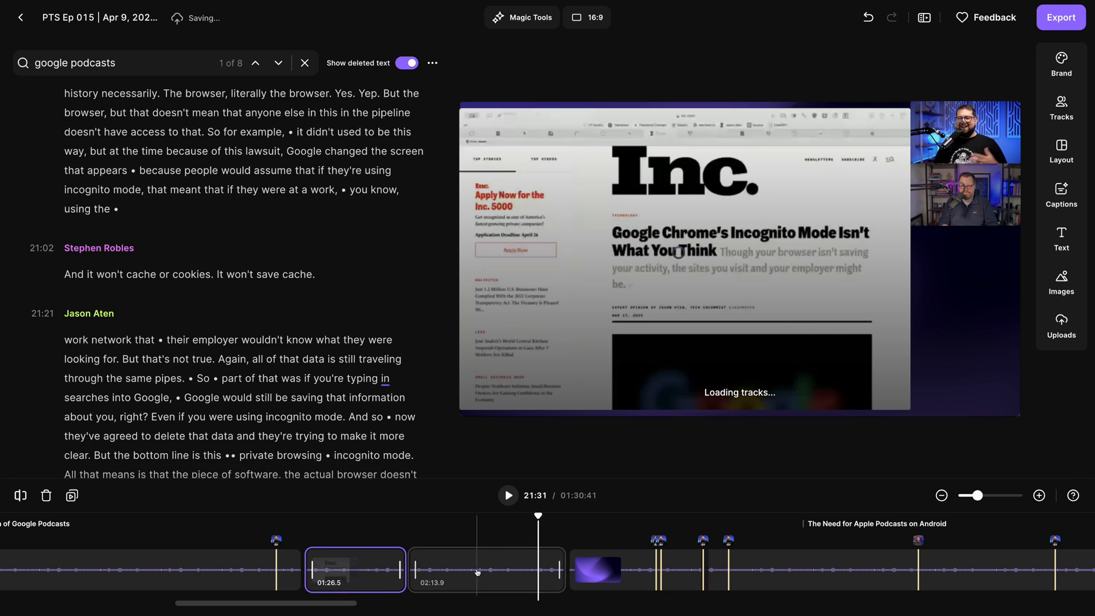
{"action": "left_click", "coordinate": [522, 18]}
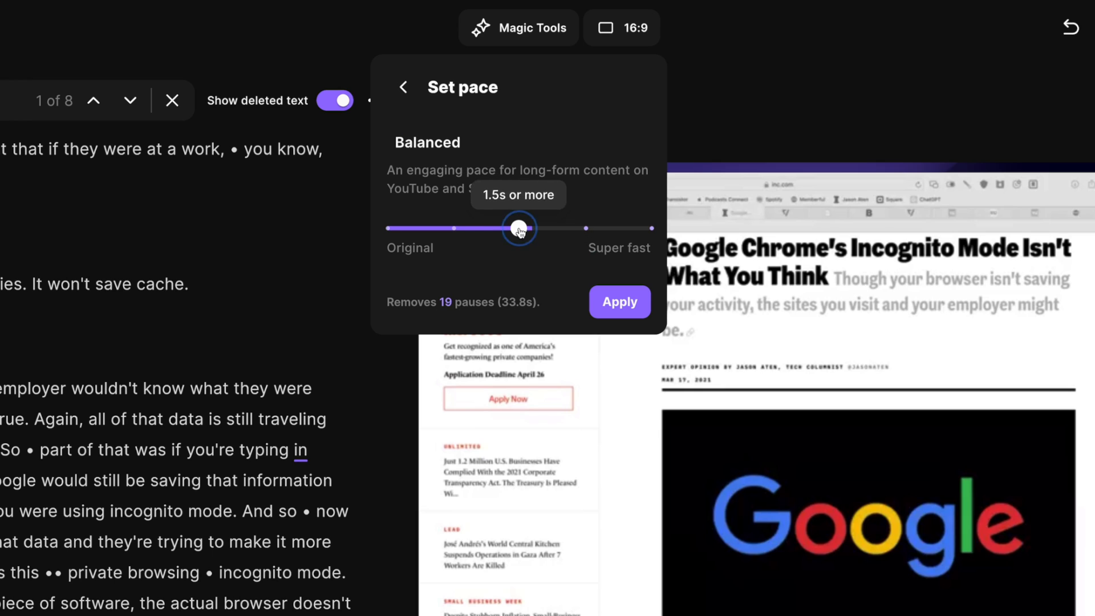
{"action": "left_click", "coordinate": [402, 87]}
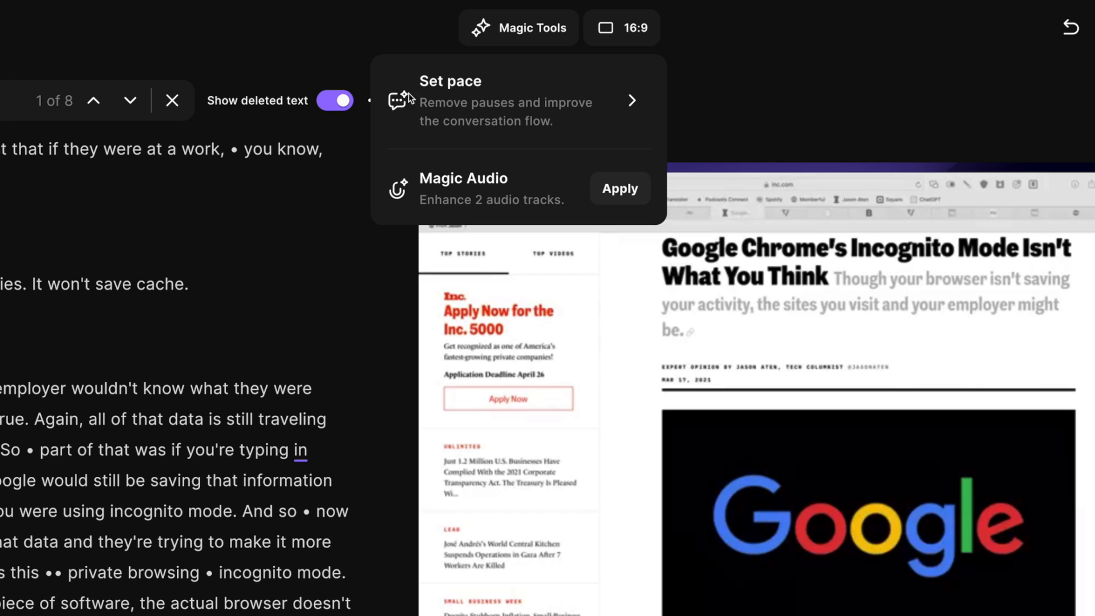
{"action": "mouse_move", "coordinate": [480, 178]}
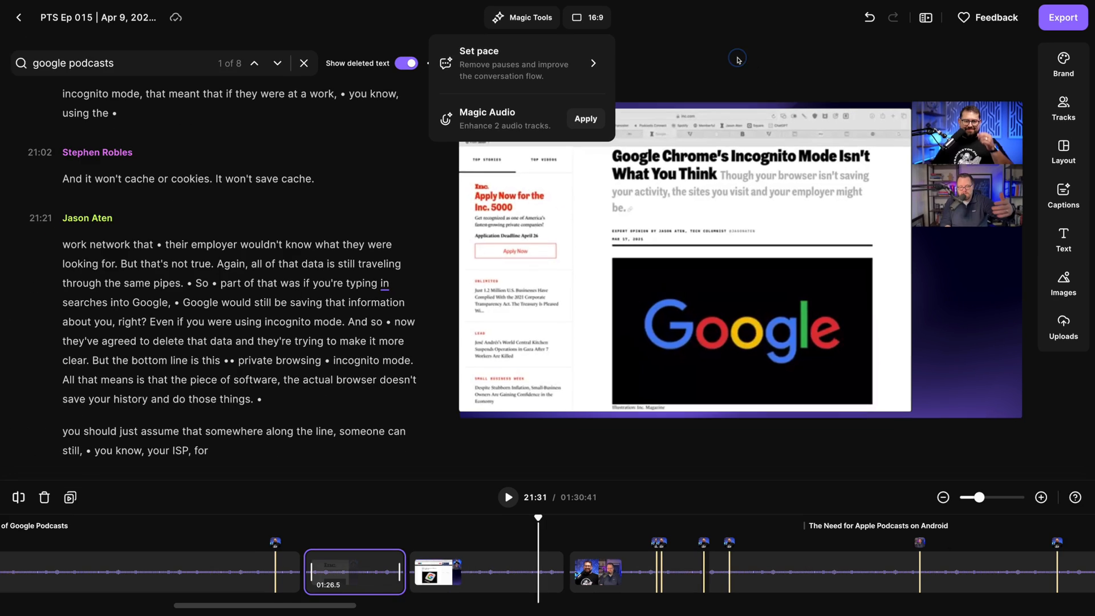
Switch the clip to vertical 9:16 and add boxed captions with a spoken-word highlight colour
{"action": "left_click", "coordinate": [585, 18]}
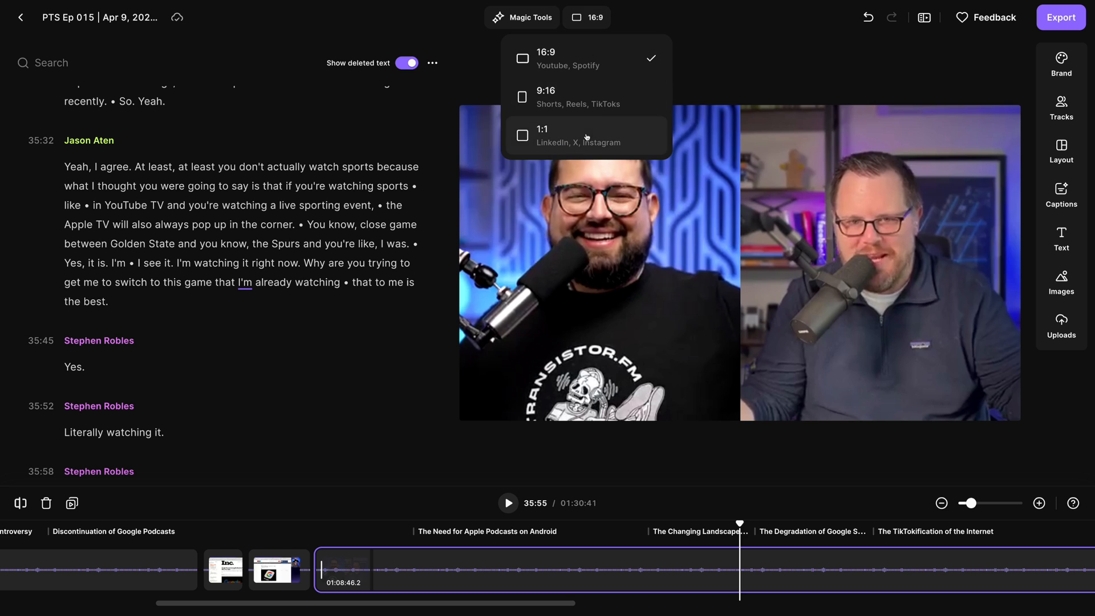
{"action": "left_click", "coordinate": [551, 96]}
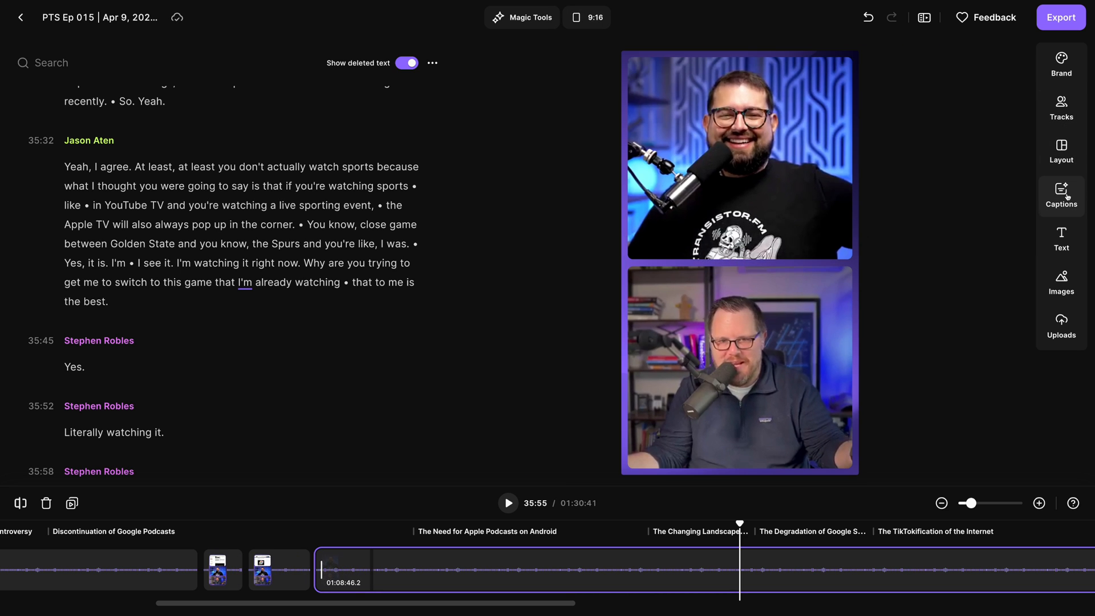
{"action": "left_click", "coordinate": [1060, 196]}
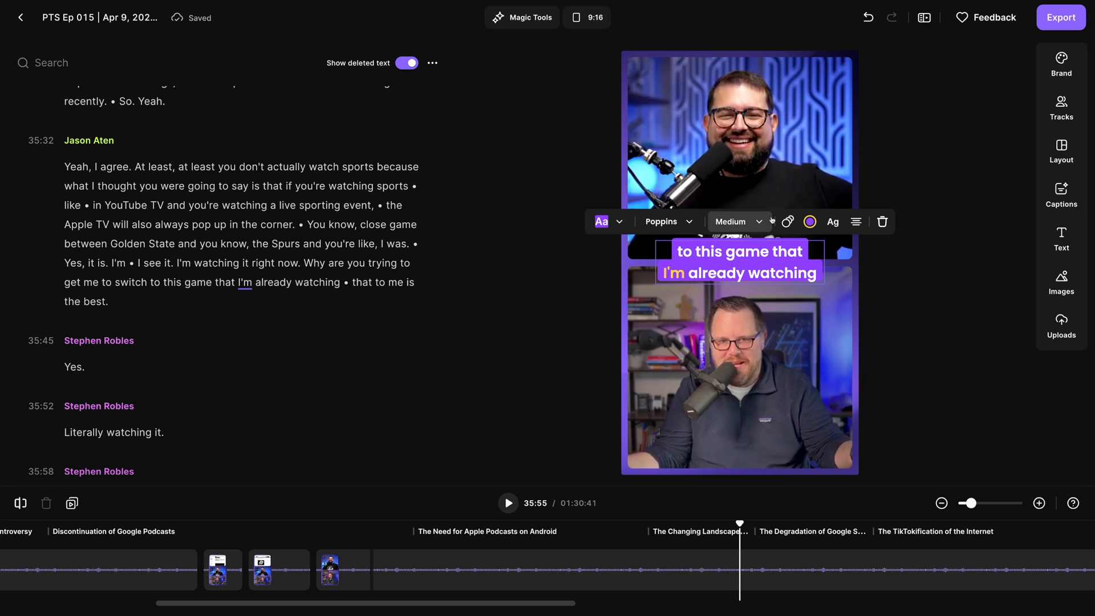
{"action": "left_click", "coordinate": [809, 221]}
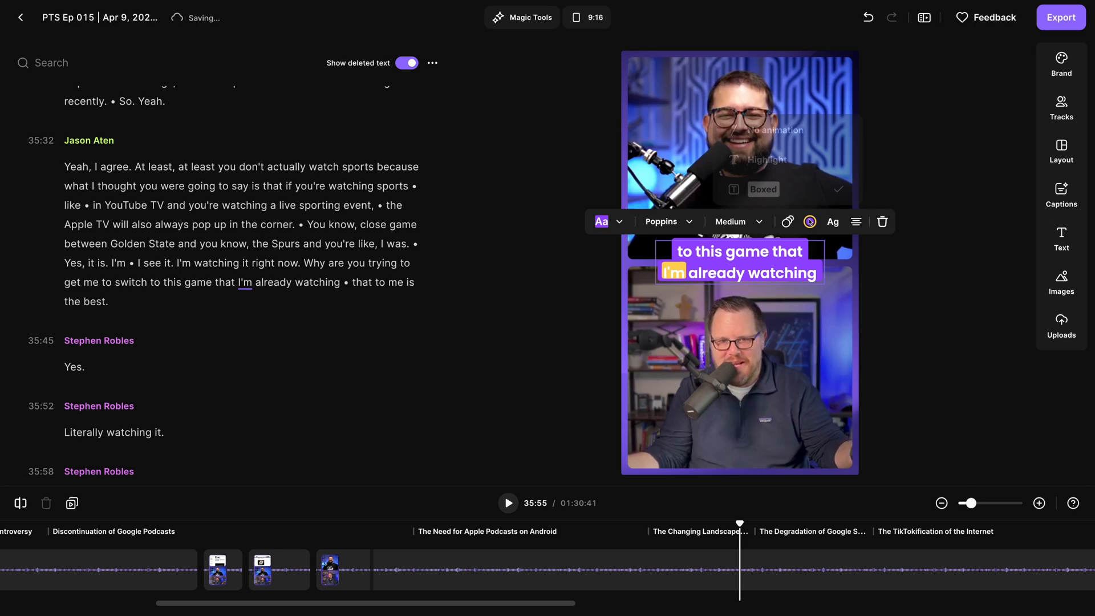
{"action": "left_click", "coordinate": [810, 221]}
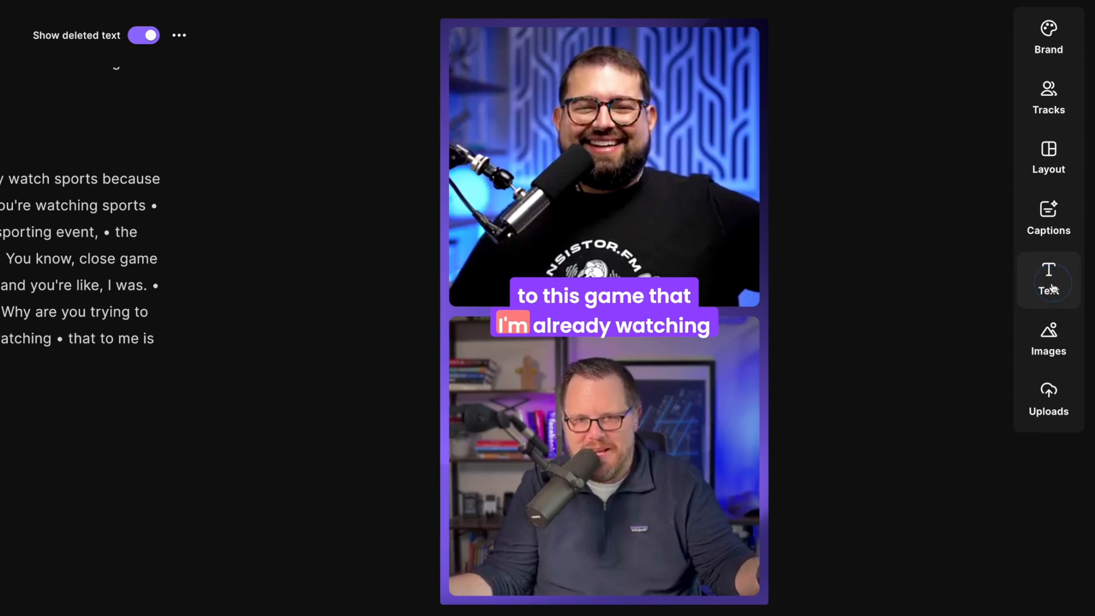
Add a Stephen Robles name title and search the image library for the WWDC24 image
{"action": "left_click", "coordinate": [602, 309]}
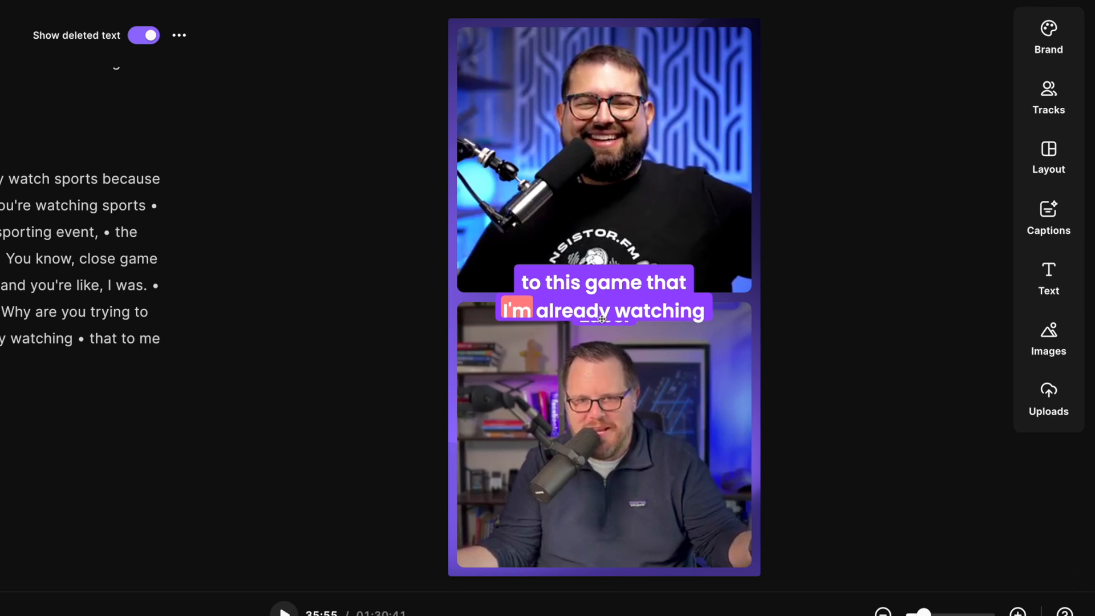
{"action": "left_click", "coordinate": [1048, 338]}
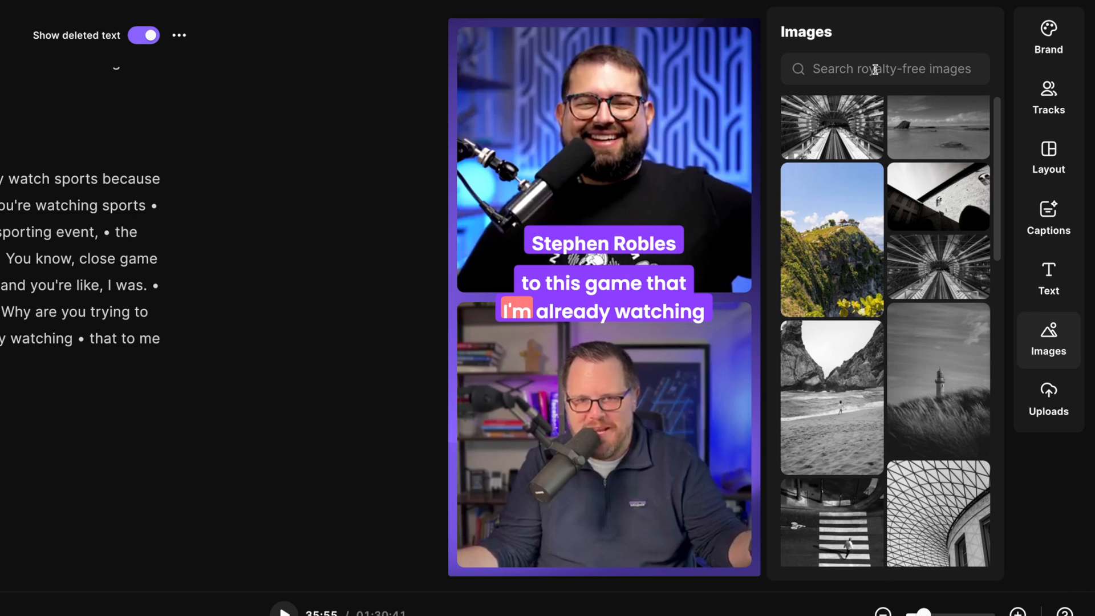
{"action": "left_click", "coordinate": [1049, 399]}
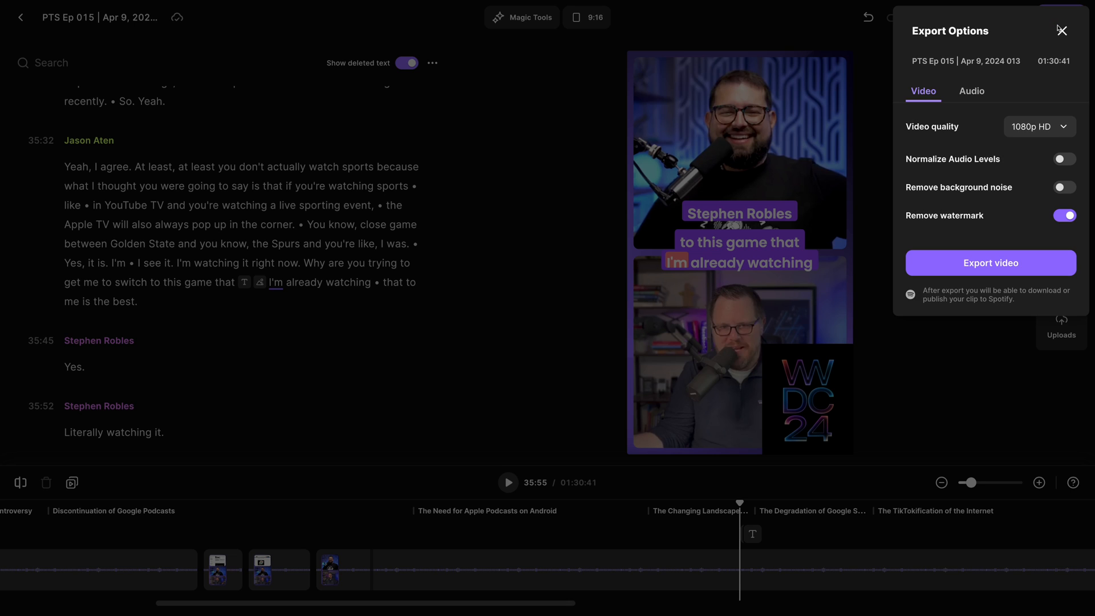
Export the vertical clip at 2160p 4K with normalized audio levels and no watermark
{"action": "left_click", "coordinate": [1039, 127]}
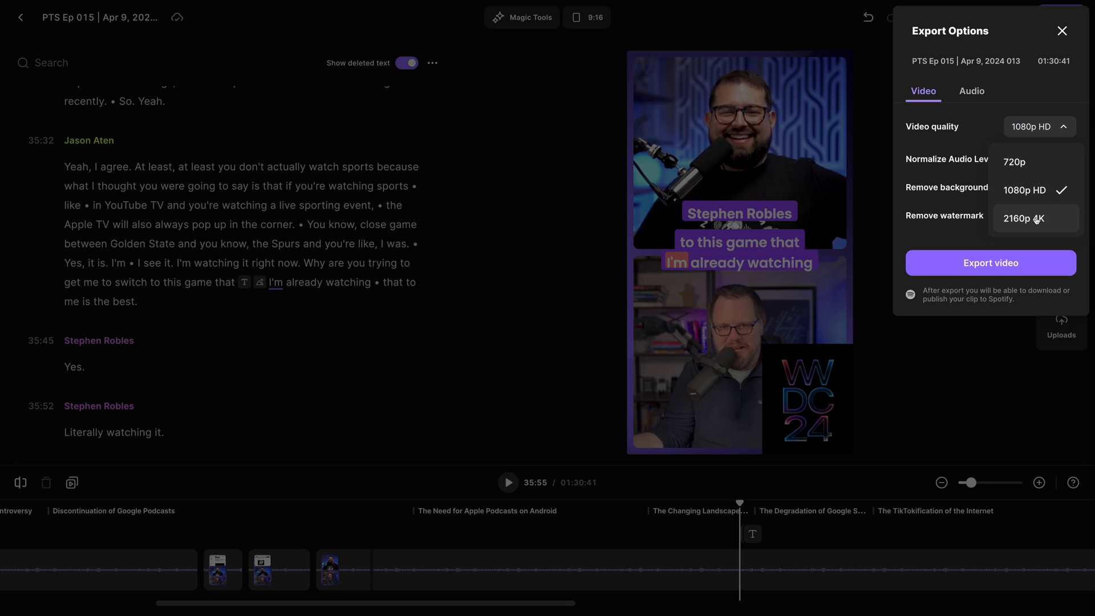
{"action": "left_click", "coordinate": [1024, 218]}
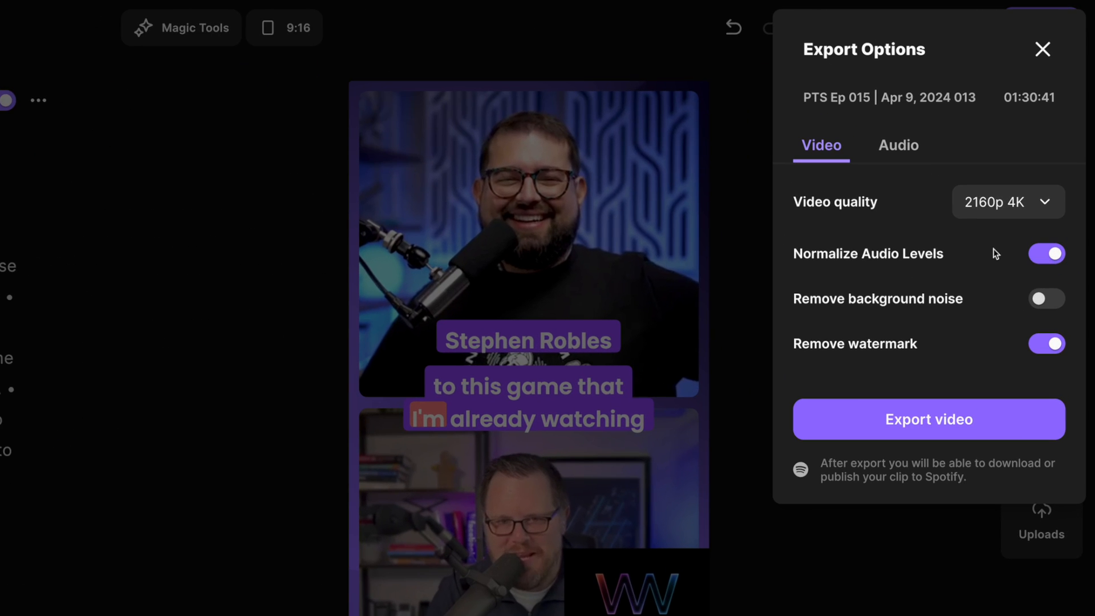
{"action": "mouse_move", "coordinate": [900, 373]}
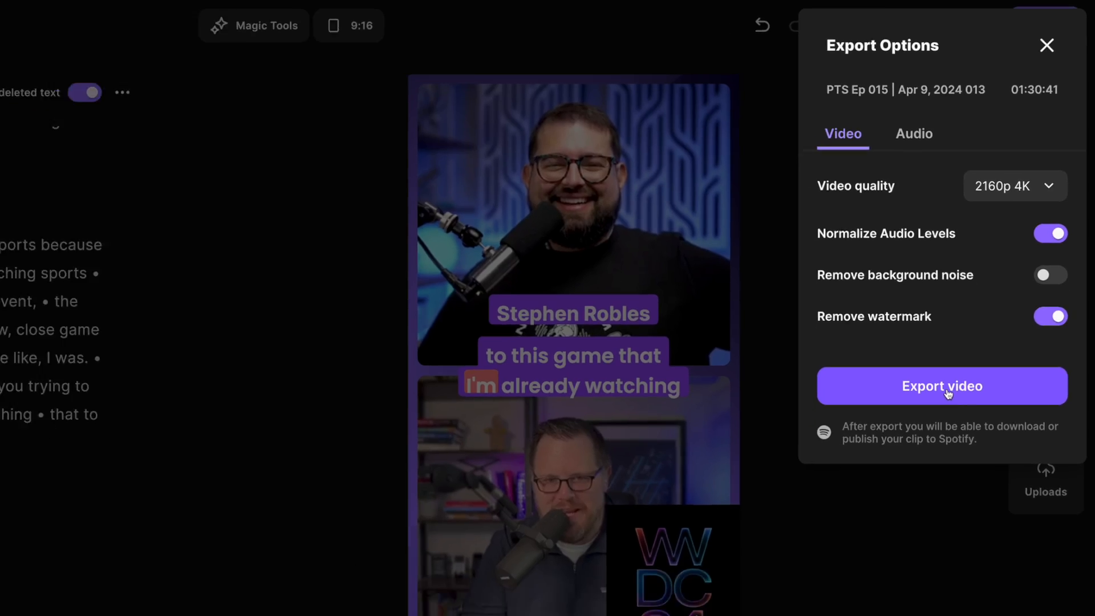
{"action": "left_click", "coordinate": [941, 386]}
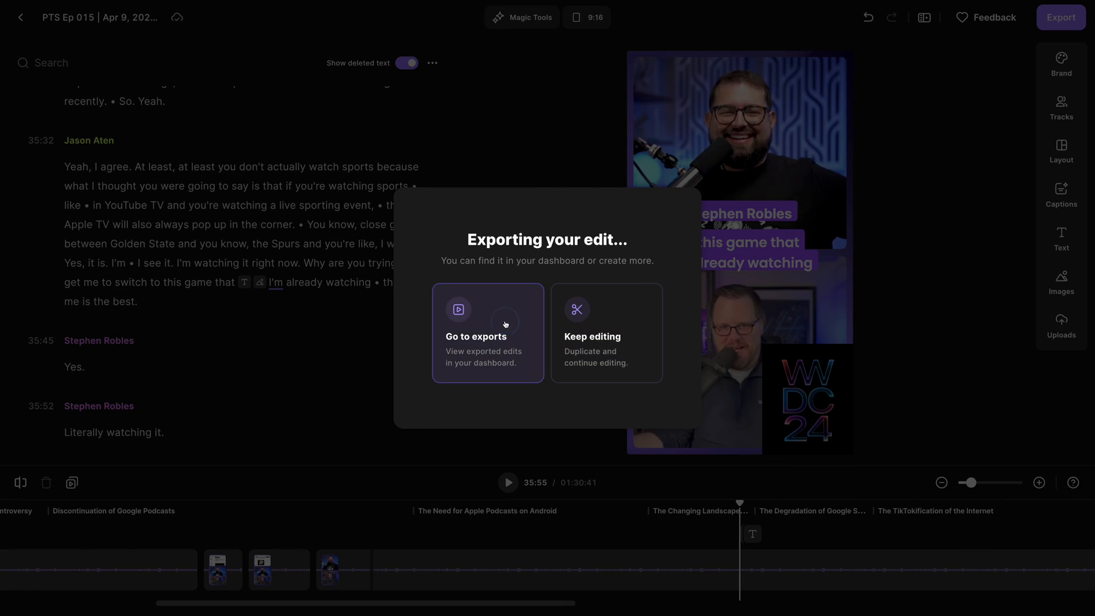